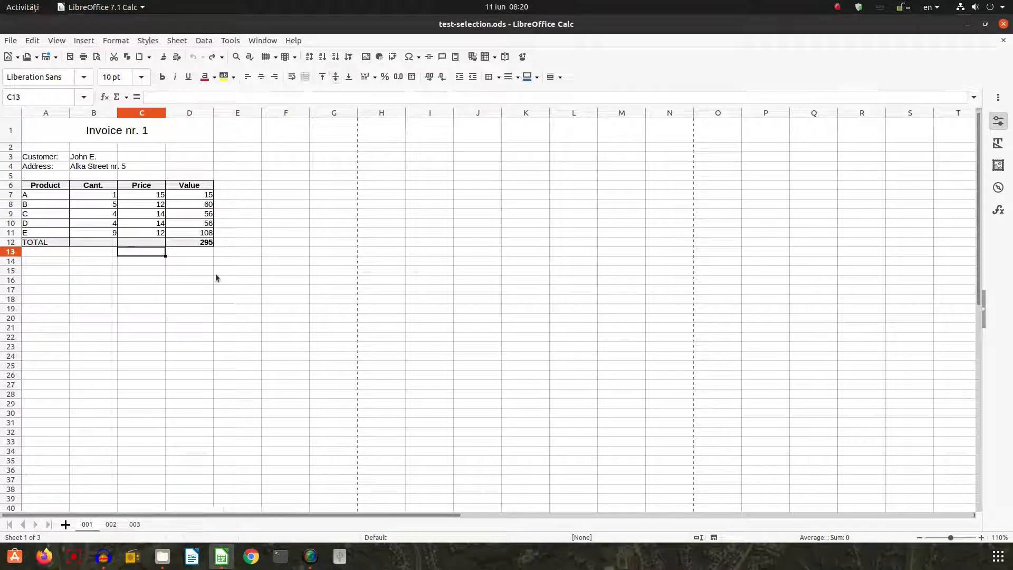
mouse_move(407, 210)
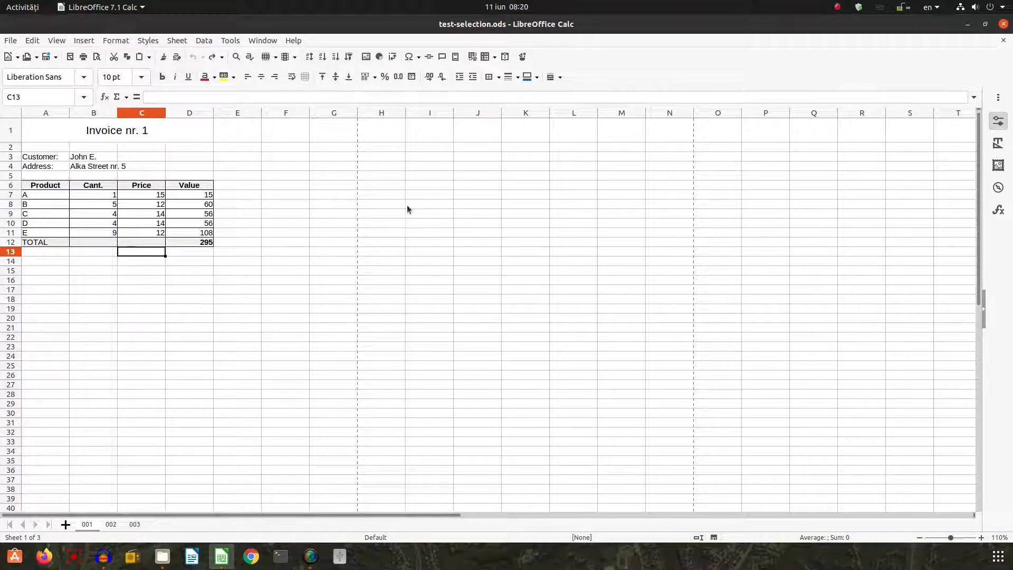
mouse_move(109, 138)
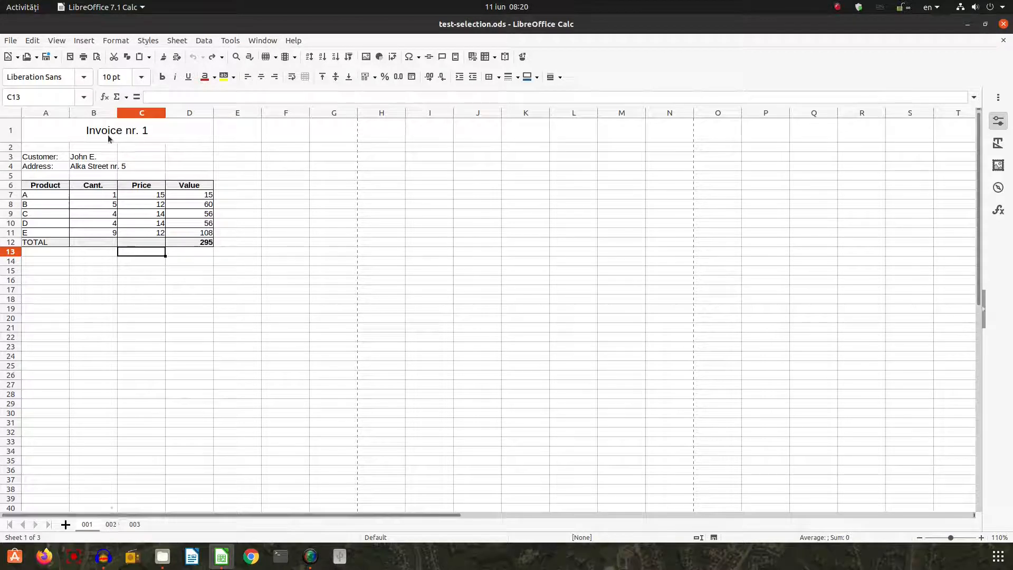
- Browse the three invoice sheets and pick the Product heading on Invoice nr. 1
click(110, 524)
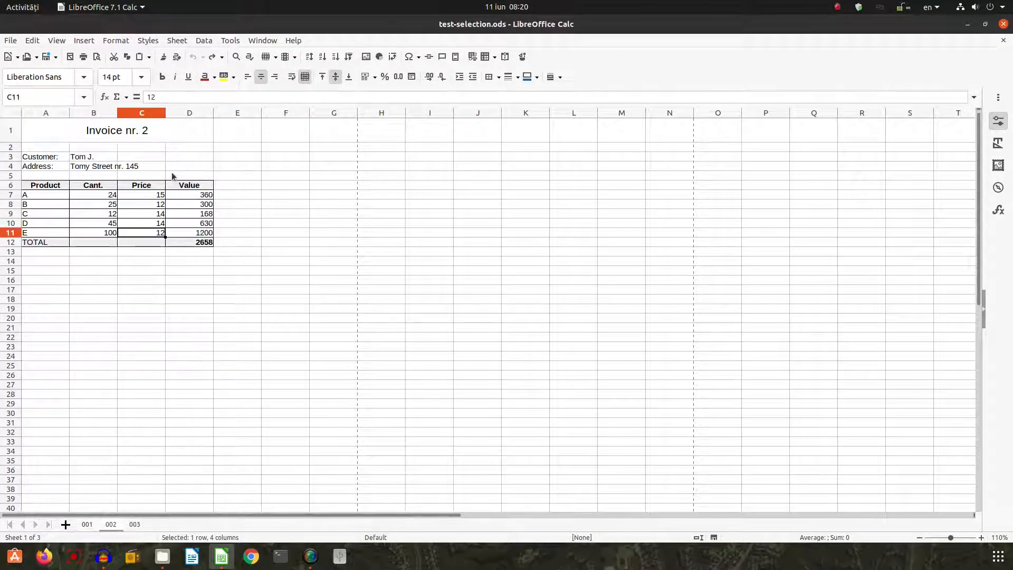
click(134, 524)
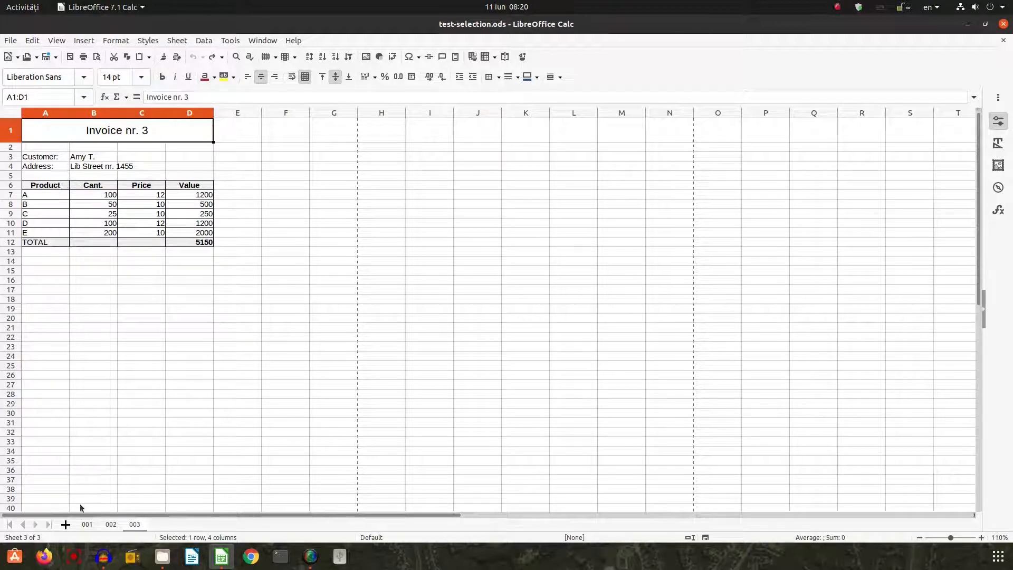
click(86, 524)
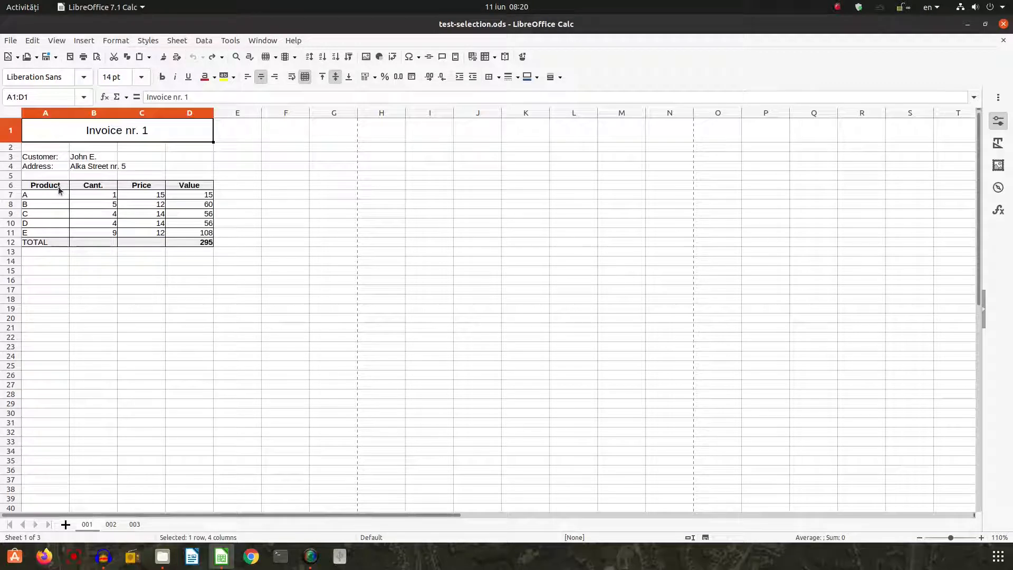
mouse_move(83, 432)
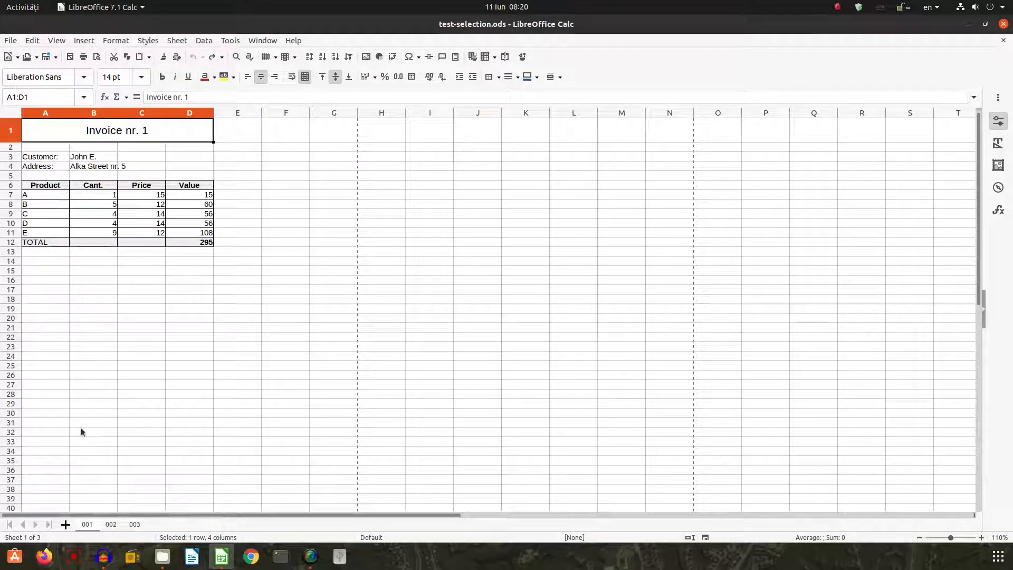
click(46, 185)
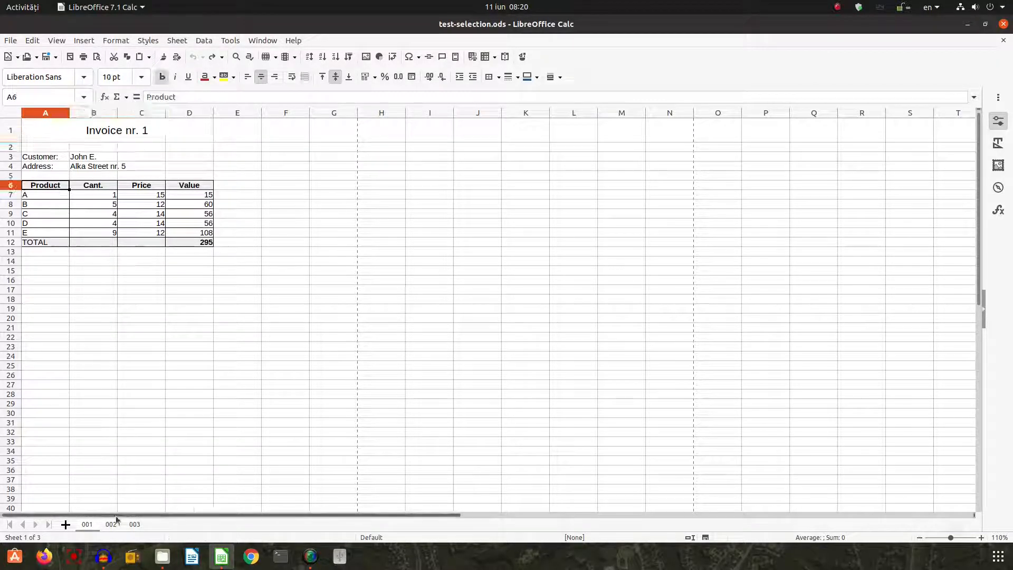
click(110, 524)
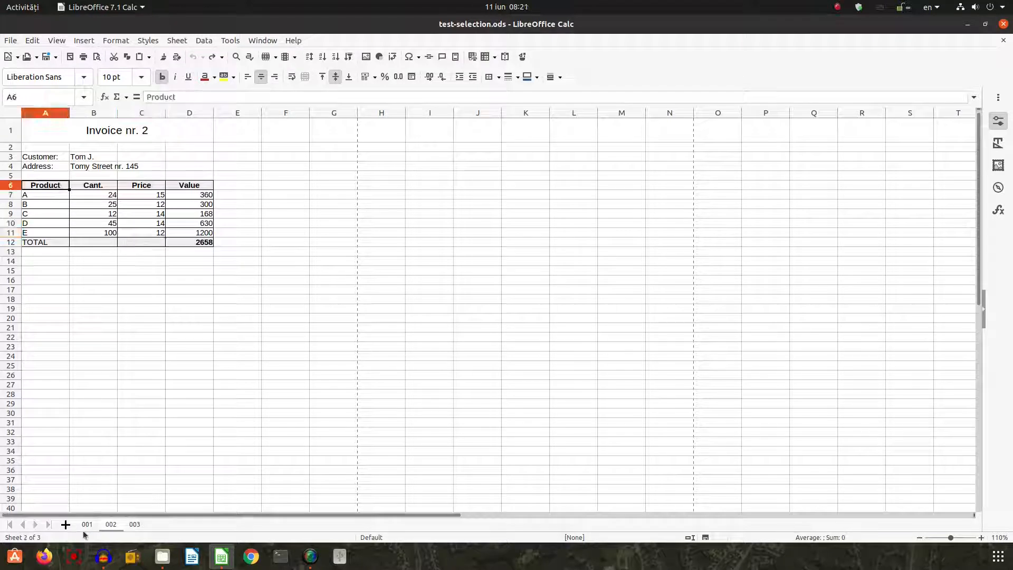
click(87, 524)
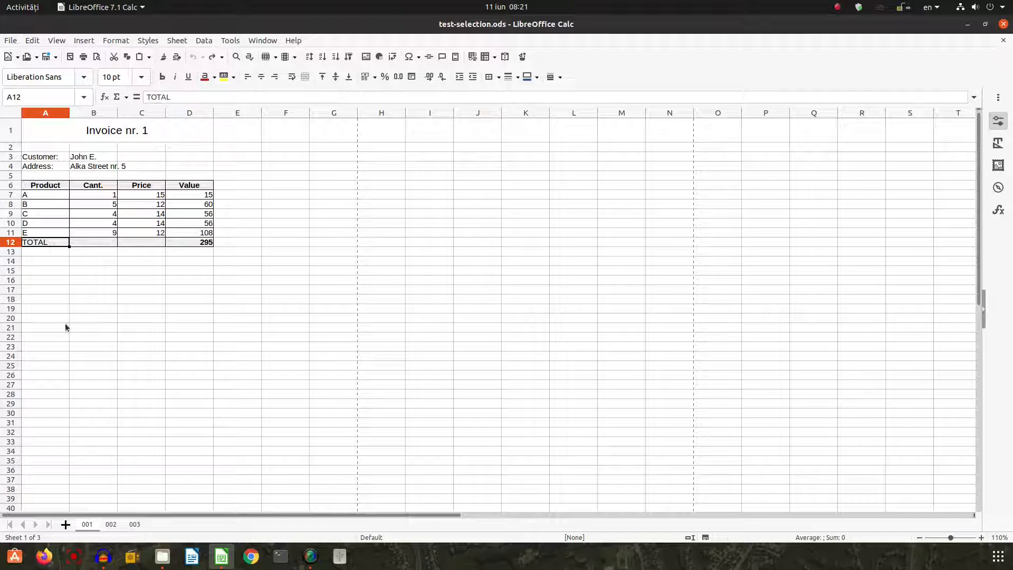
click(110, 524)
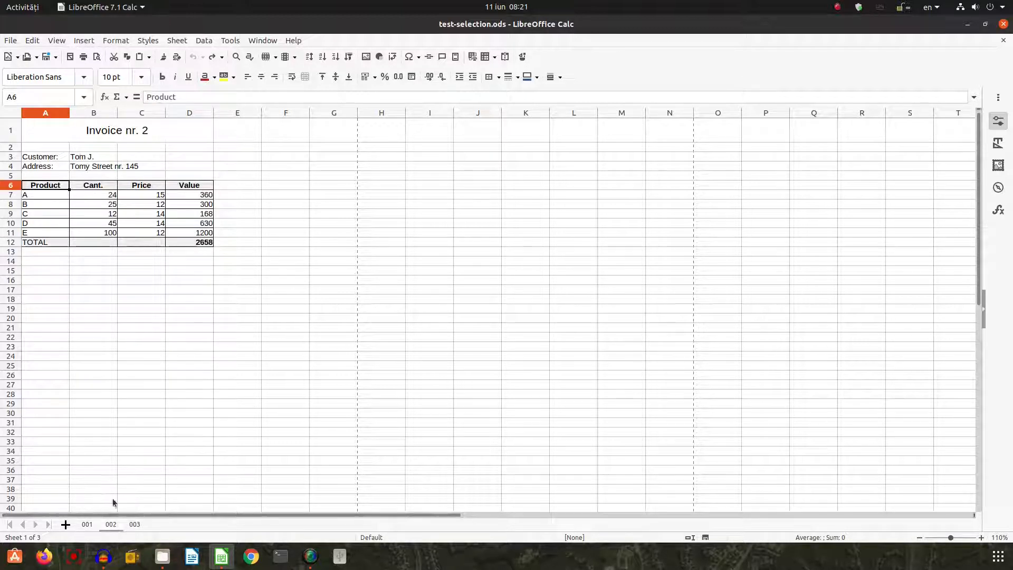
click(109, 524)
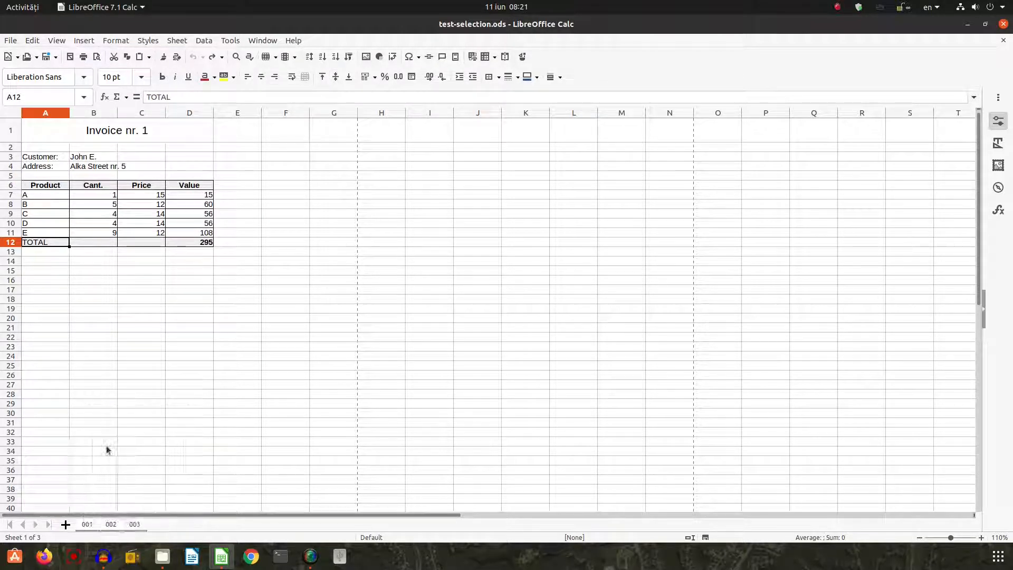
mouse_move(141, 274)
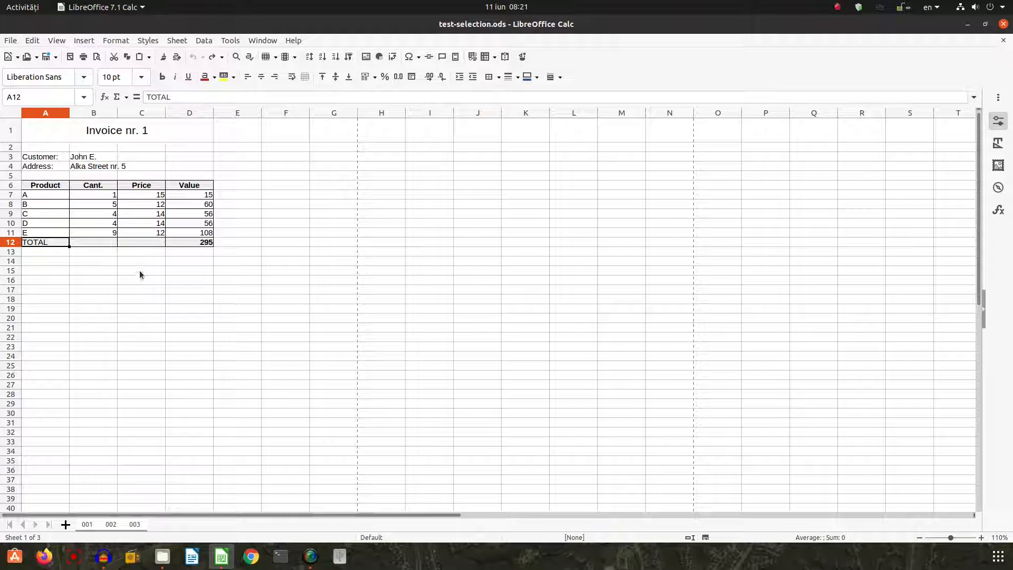
mouse_move(75, 266)
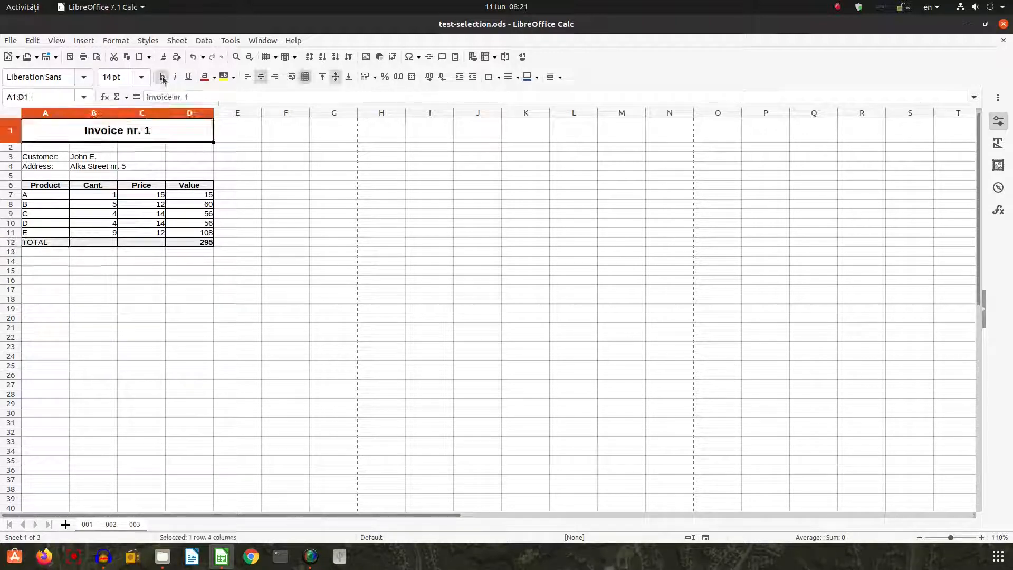
- Make the Invoice nr. 1 title bold italic and the TOTAL label bold and centred
click(162, 76)
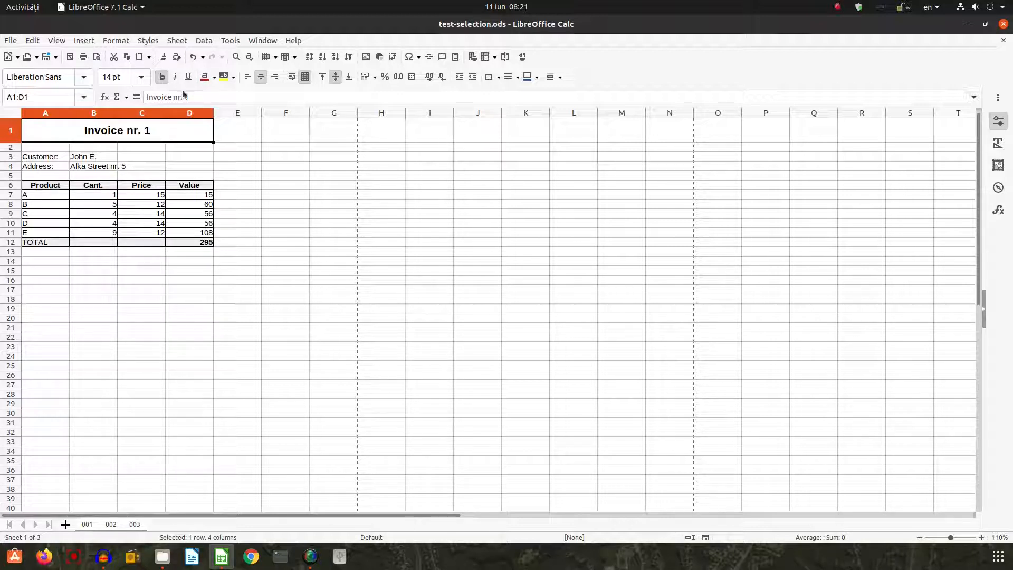
click(174, 77)
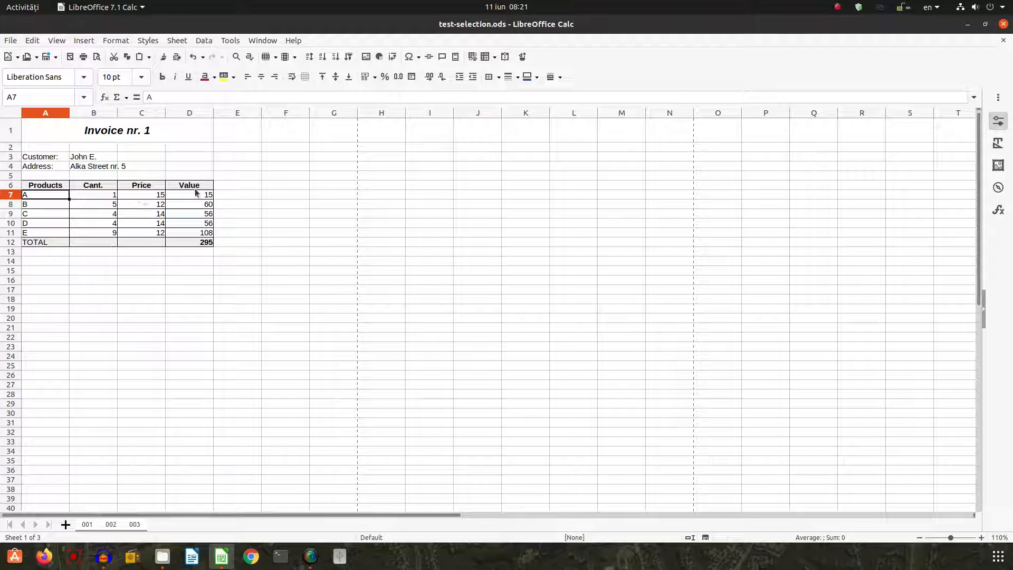
click(45, 242)
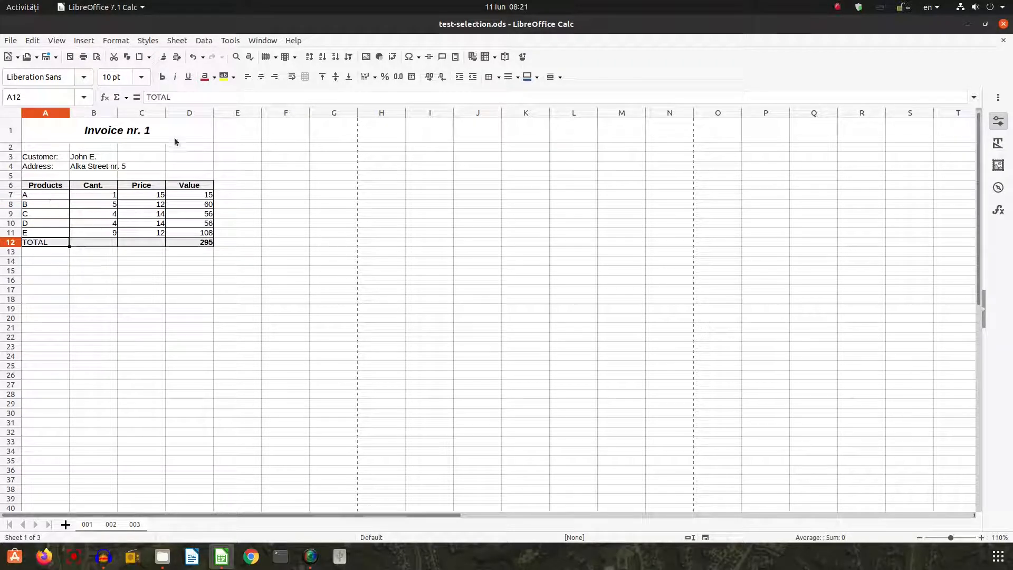
click(261, 76)
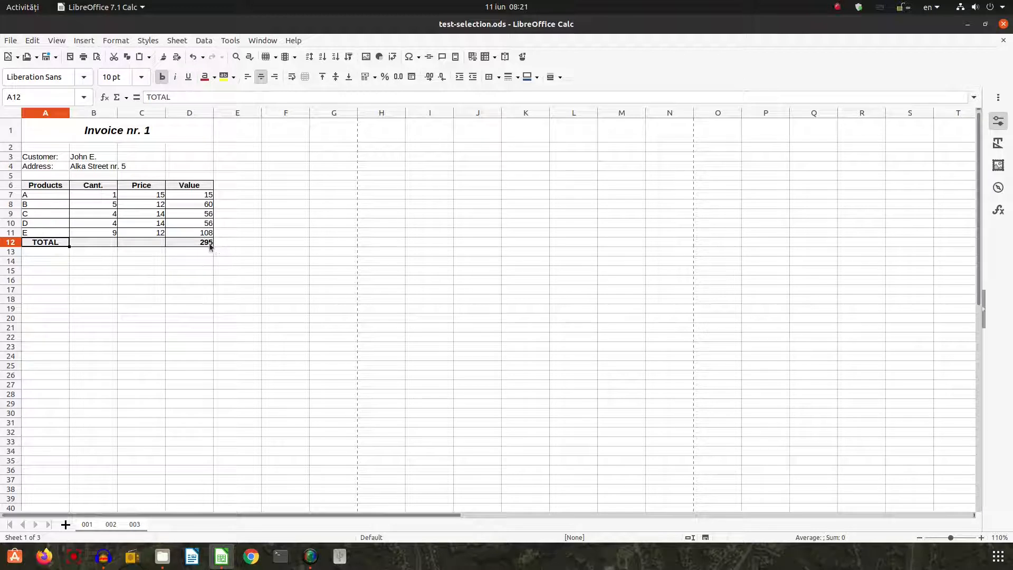
click(189, 242)
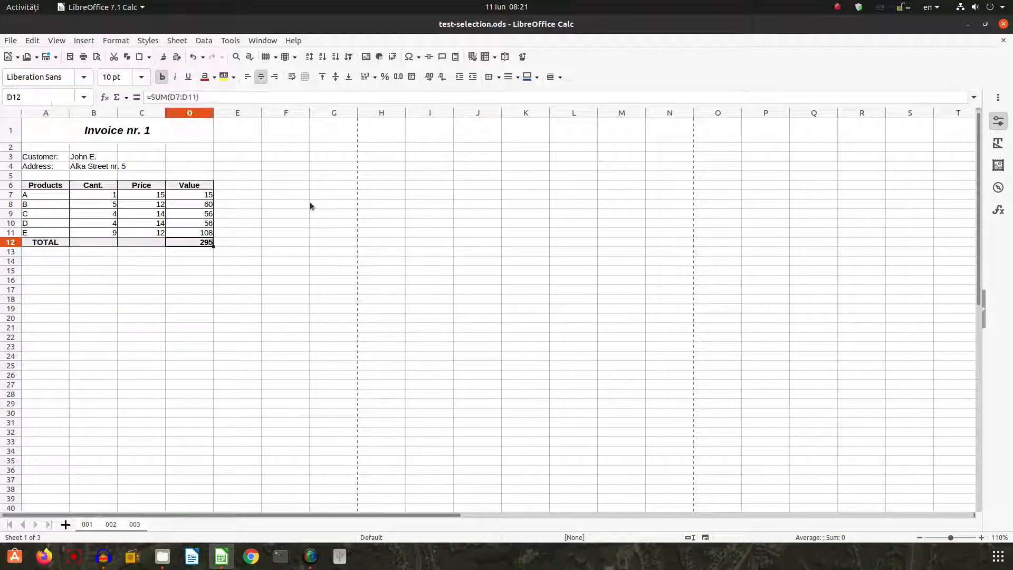
click(399, 76)
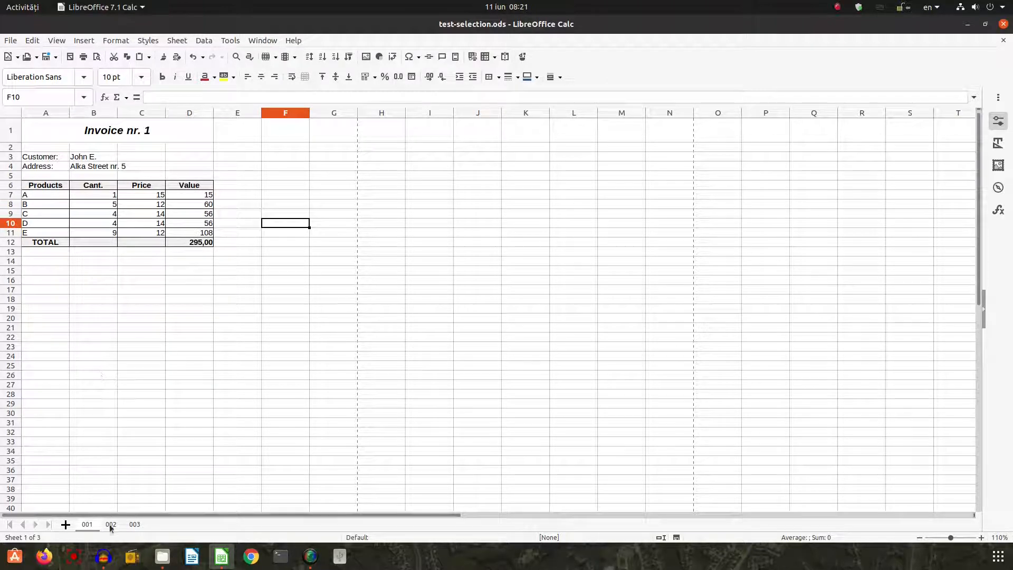
- Check Invoice nr. 2's title, TOTAL label and total value, then bring up Invoice nr. 3
click(110, 524)
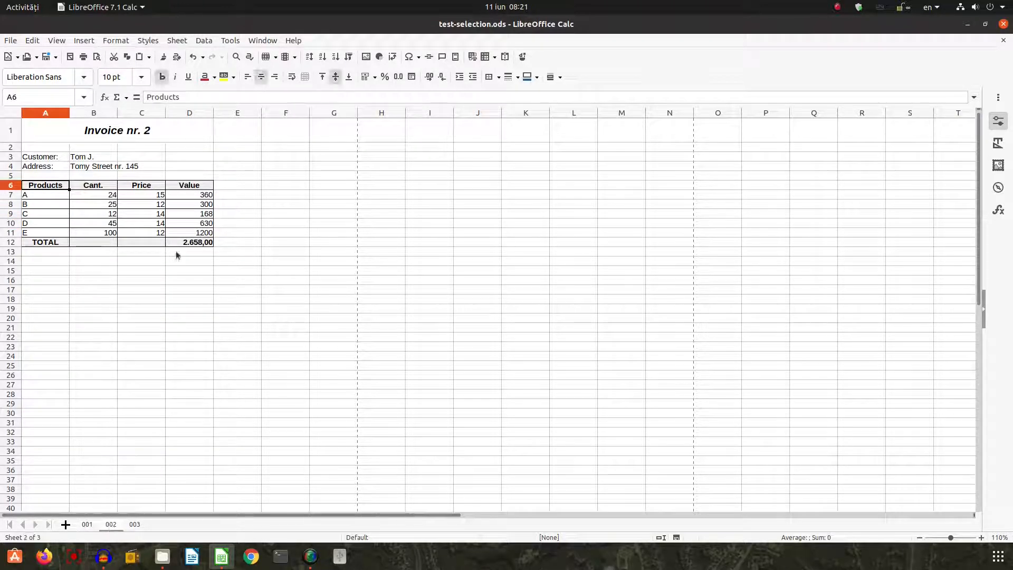
click(117, 130)
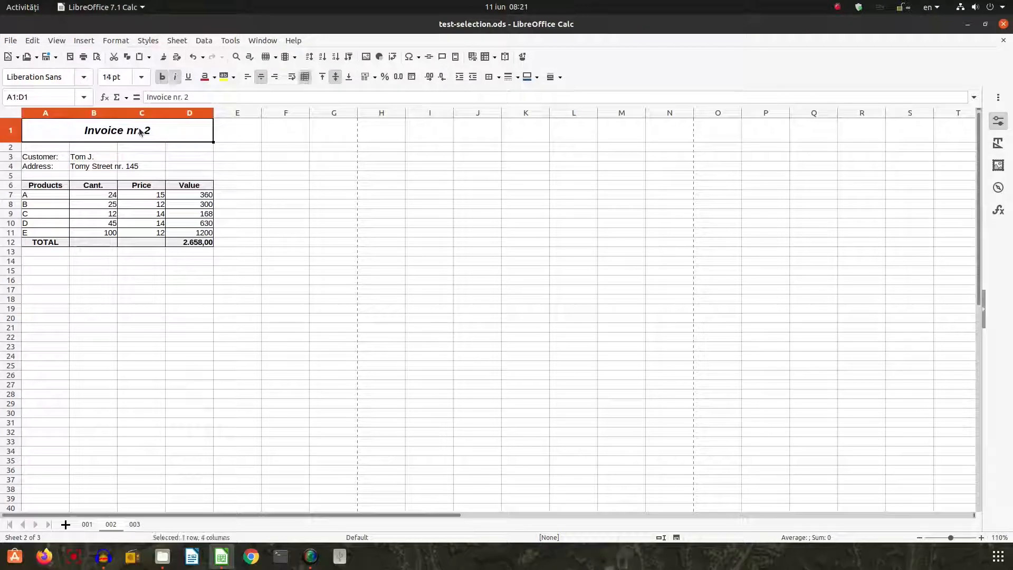
click(46, 242)
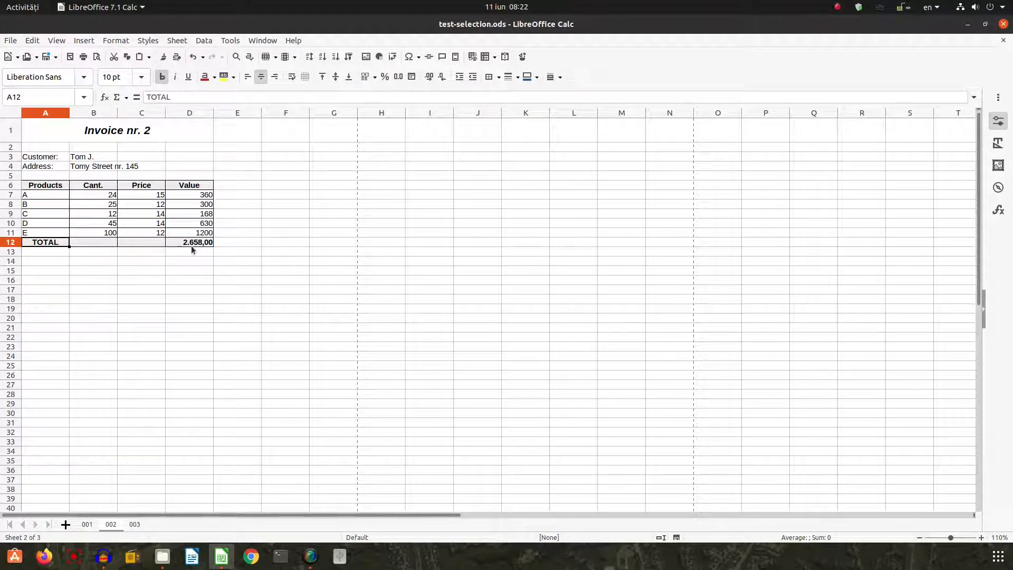
click(189, 242)
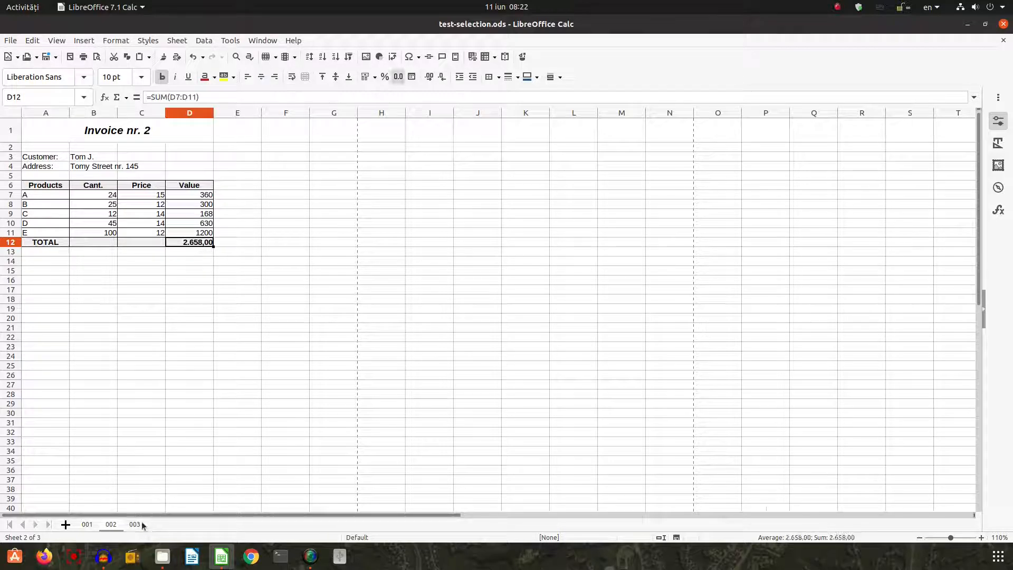
click(134, 524)
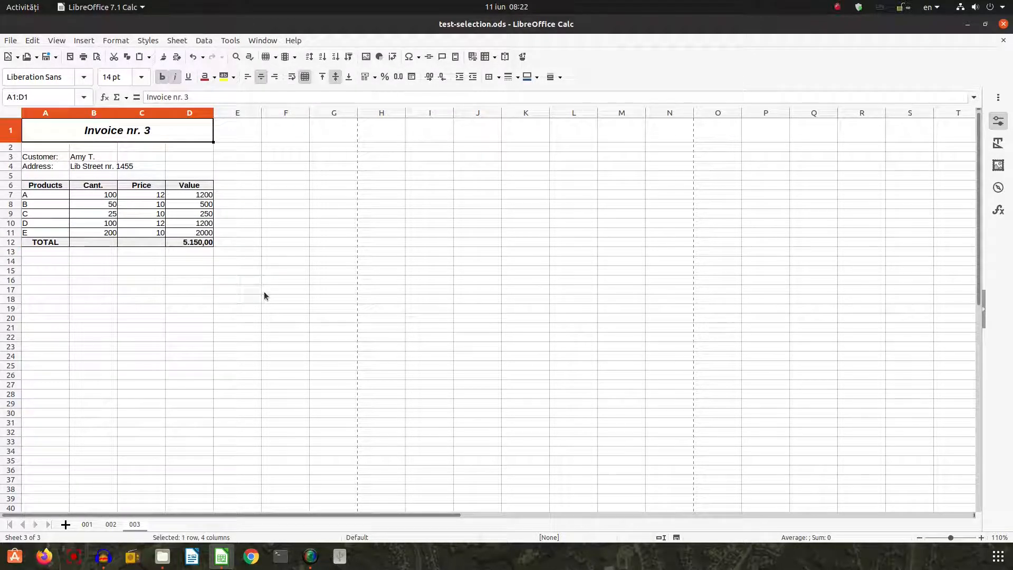
mouse_move(216, 306)
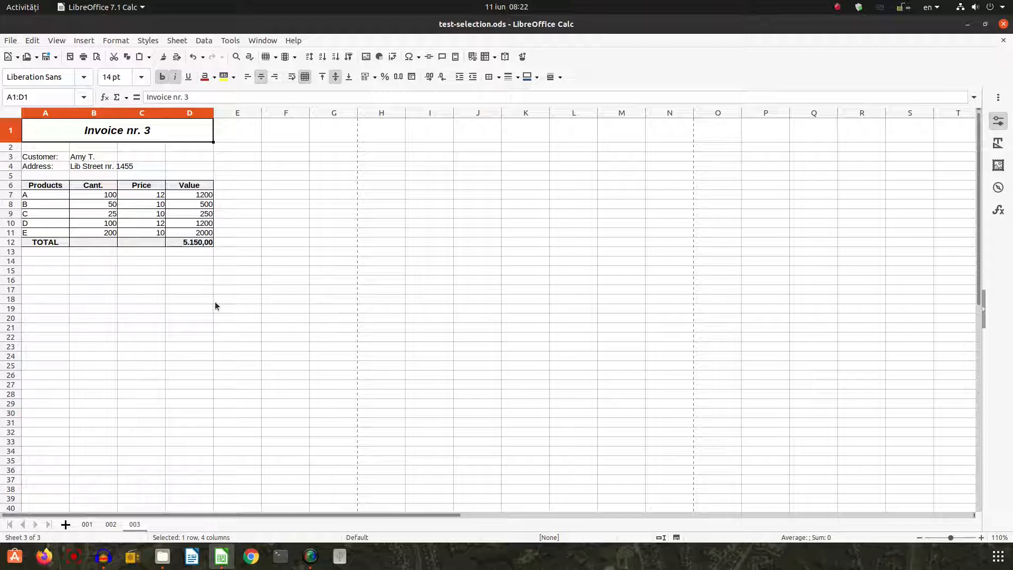
- Bring up the sheet tab context menu and return to sheet 001
right_click(86, 524)
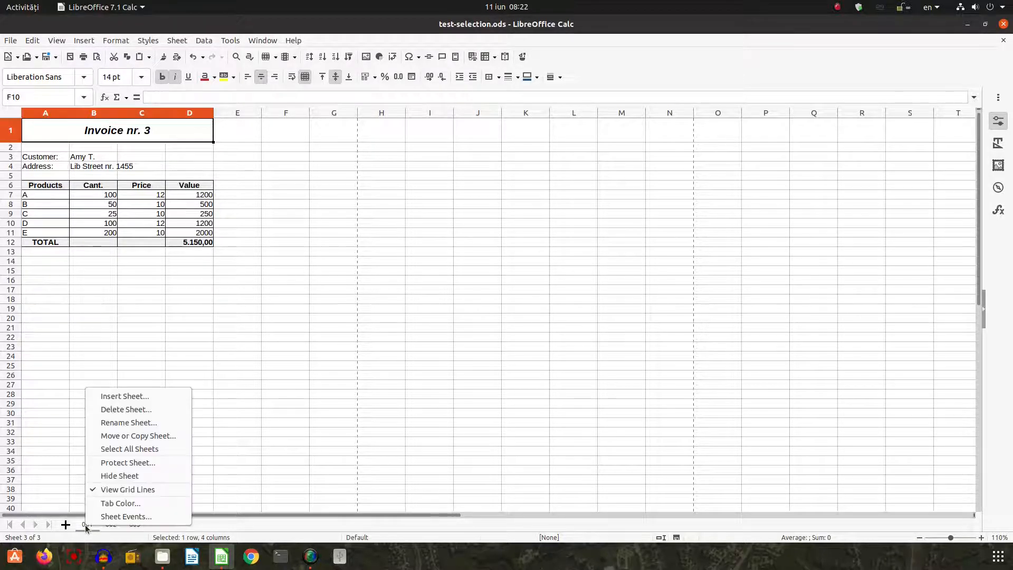
click(87, 524)
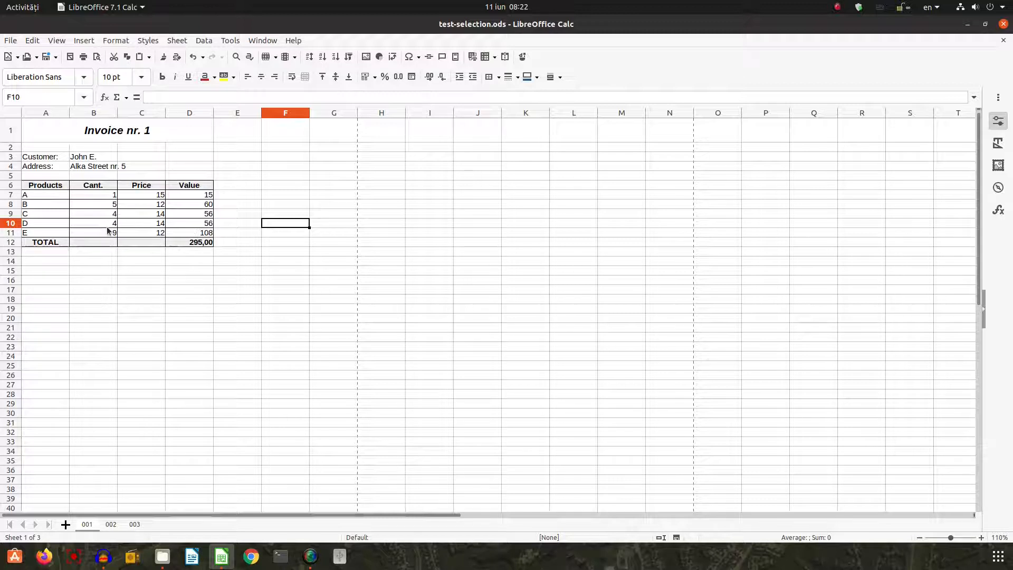
mouse_move(86, 440)
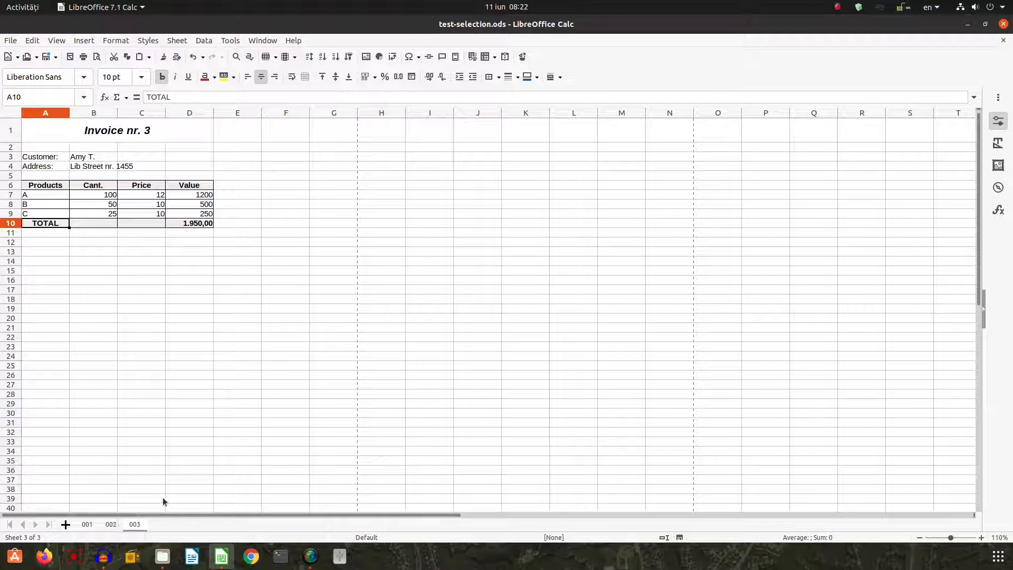
mouse_move(127, 472)
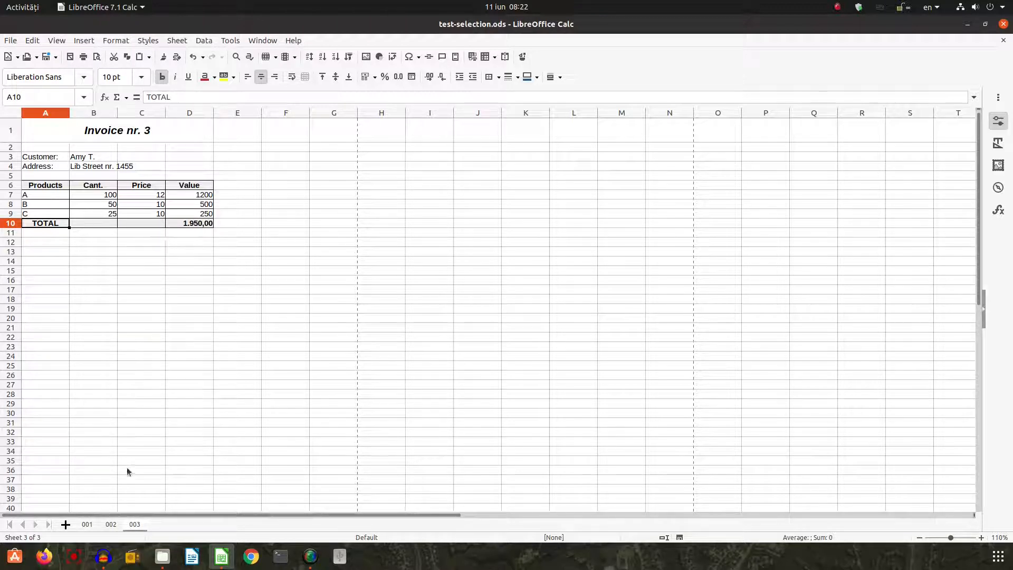
- Group all invoice sheets and enter 200 as the B10 quantity
right_click(86, 524)
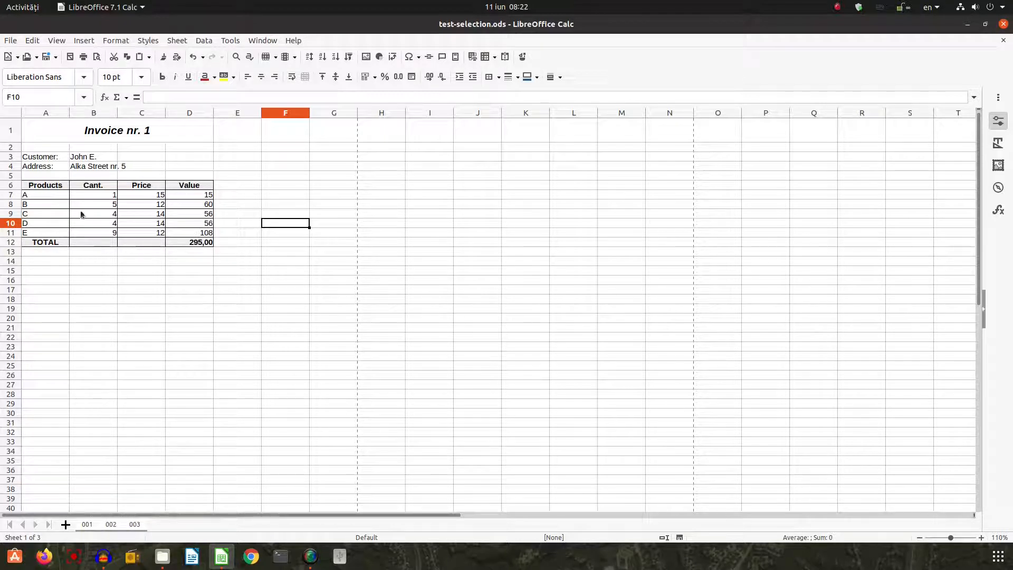
mouse_move(105, 244)
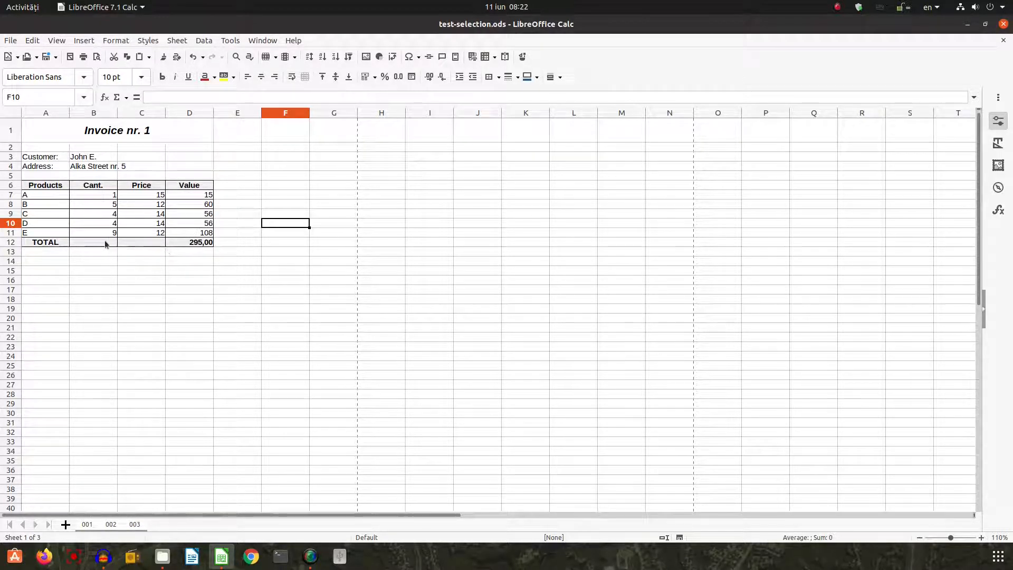
click(45, 242)
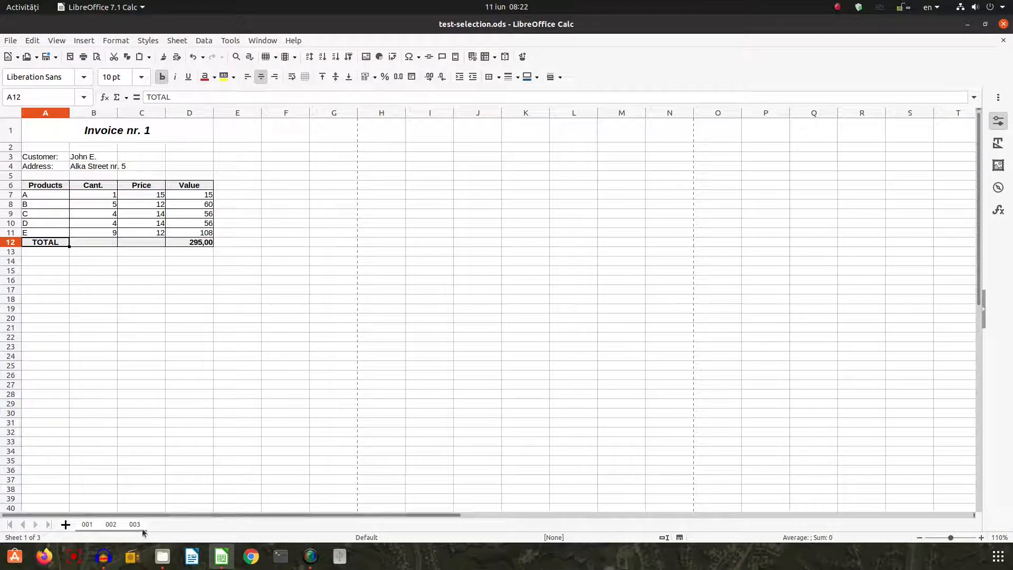
click(134, 524)
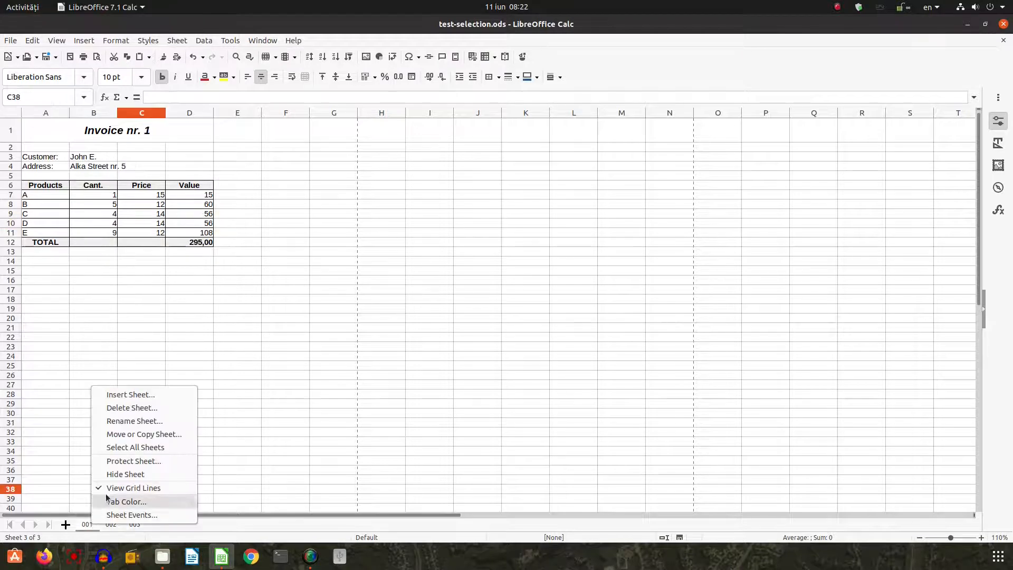
click(86, 524)
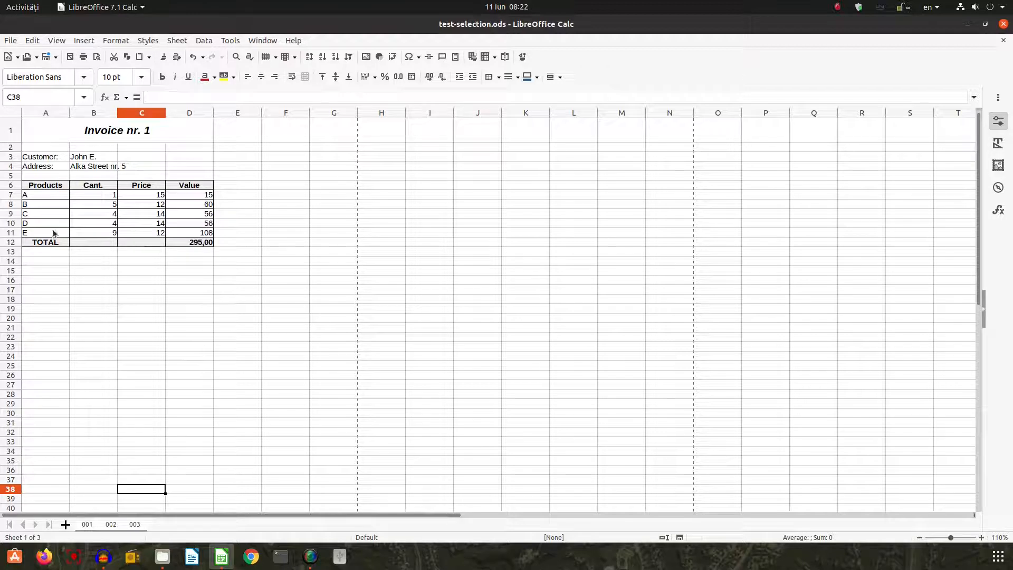
mouse_move(100, 228)
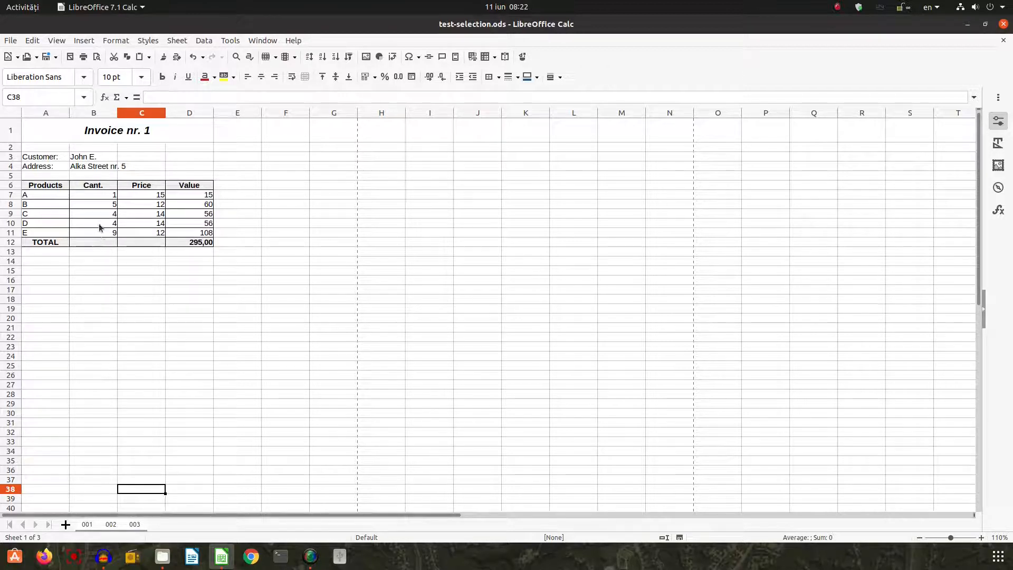
click(94, 222)
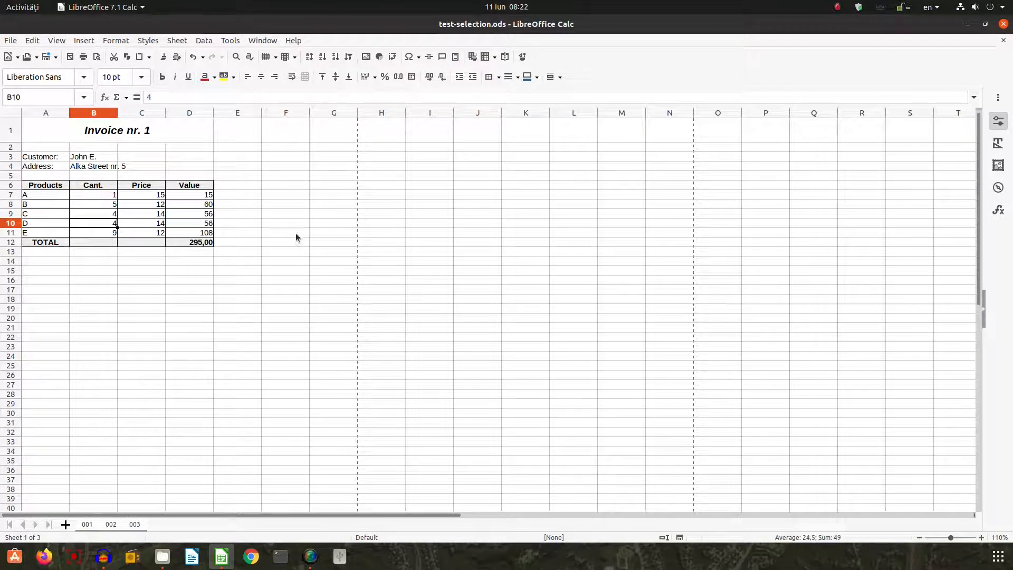
text(2)
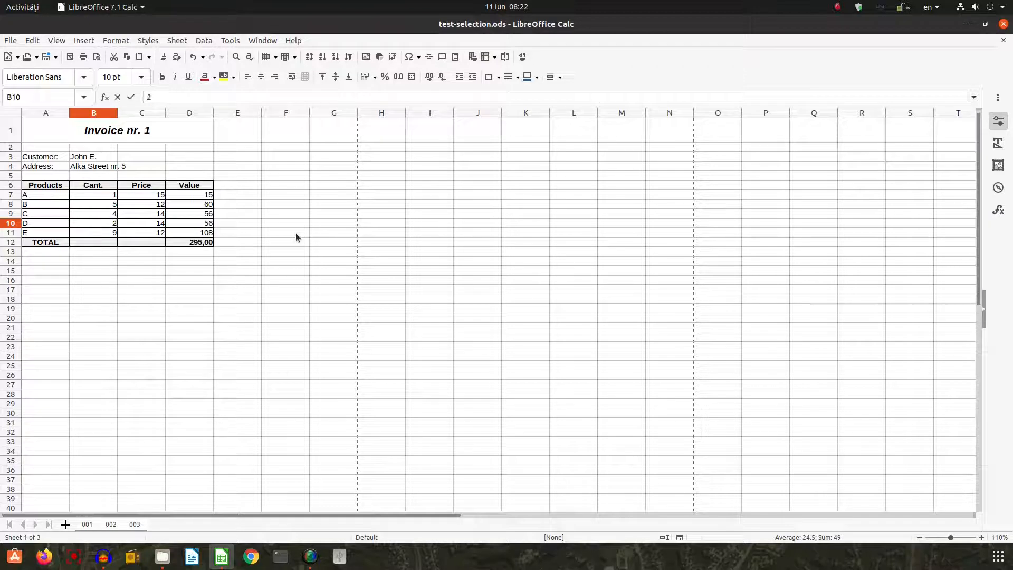
text(200)
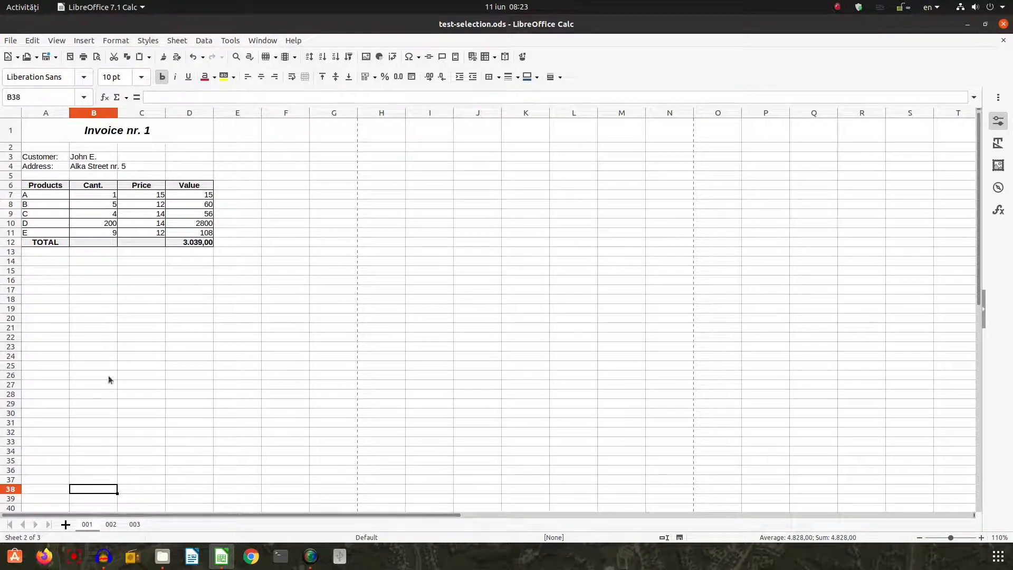
- Compare sheets 001 and 003 to confirm the grouped B10 change
click(133, 524)
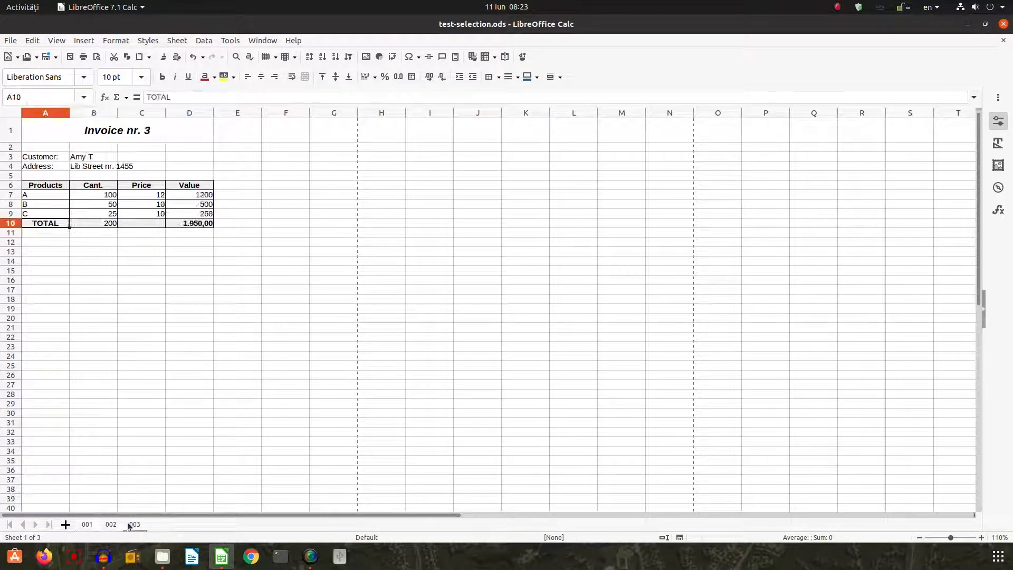
click(134, 524)
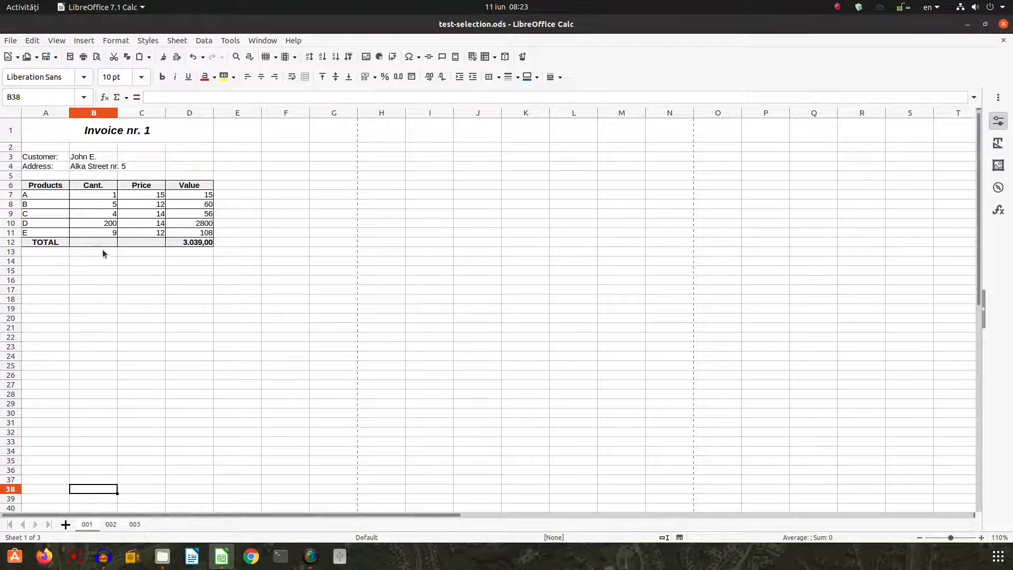
mouse_move(131, 427)
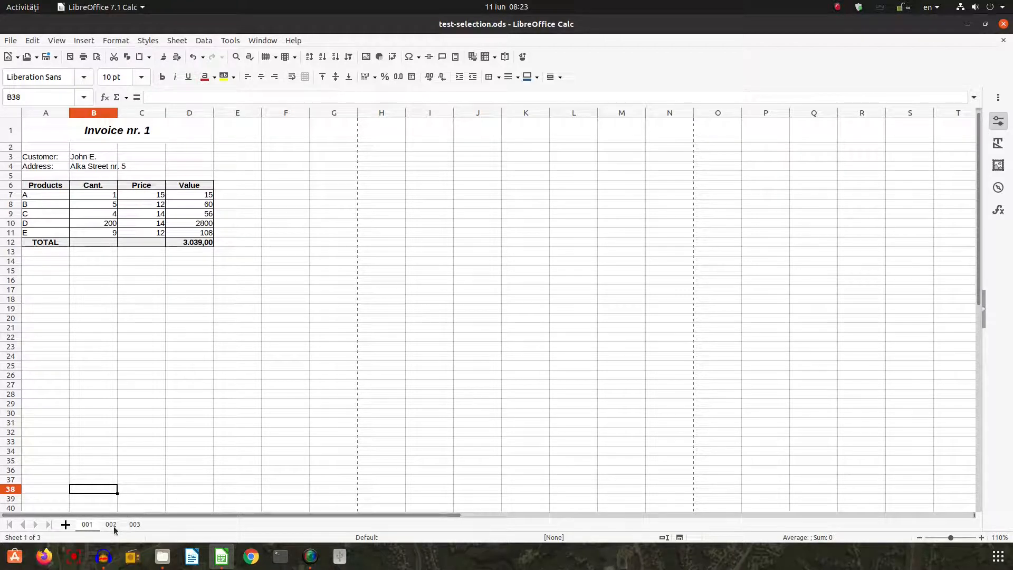
click(135, 524)
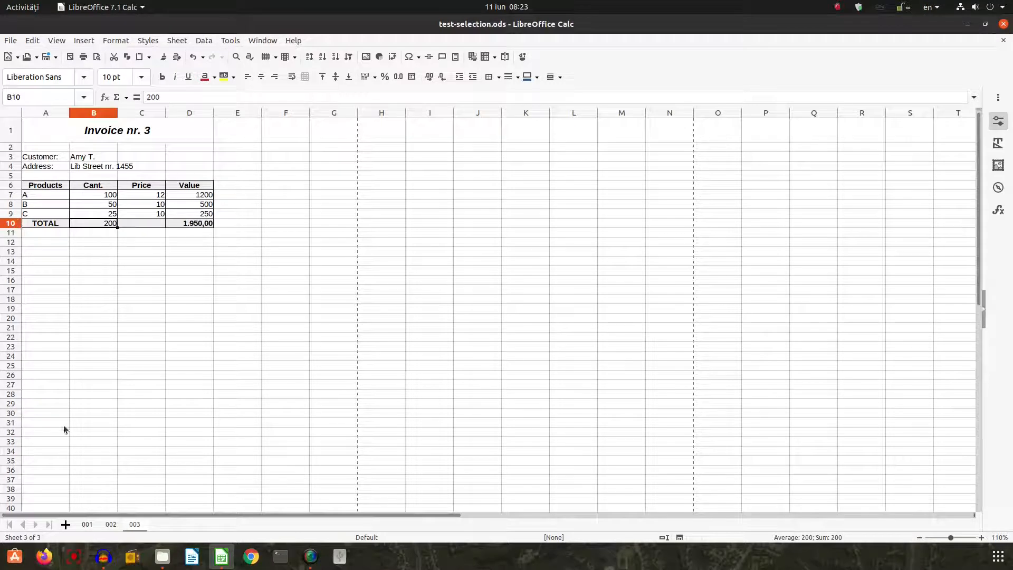
click(86, 524)
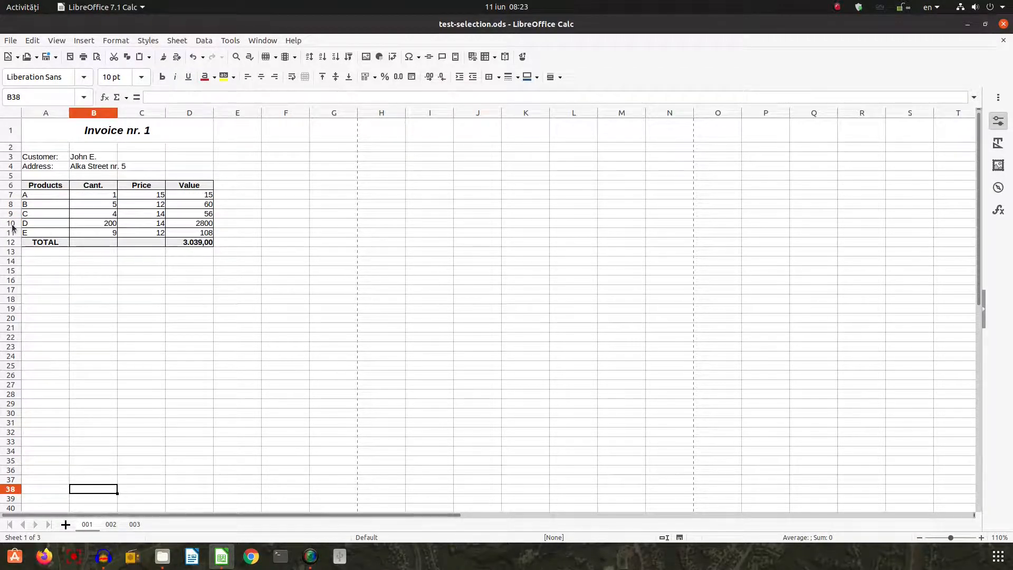
click(134, 524)
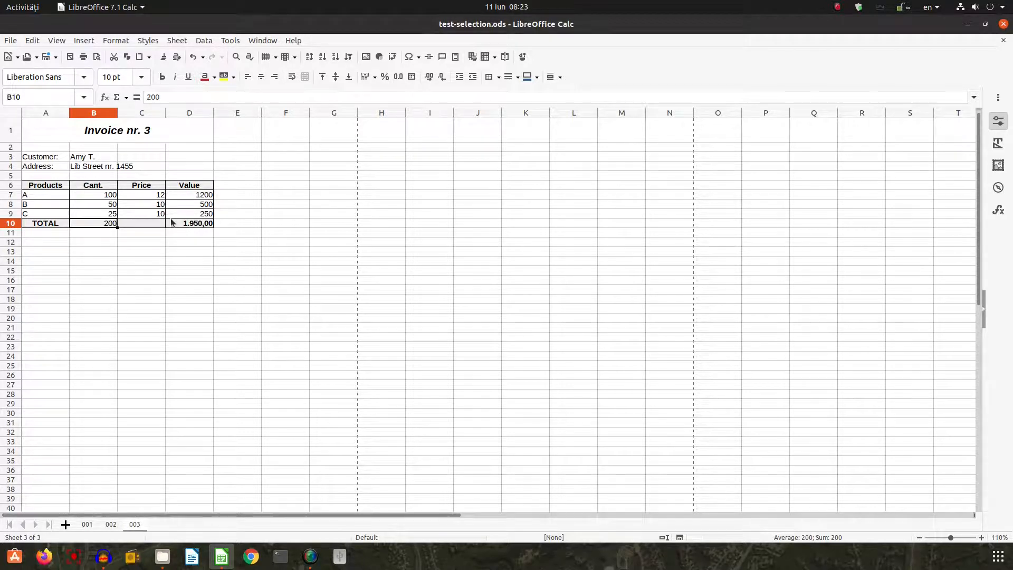
click(118, 130)
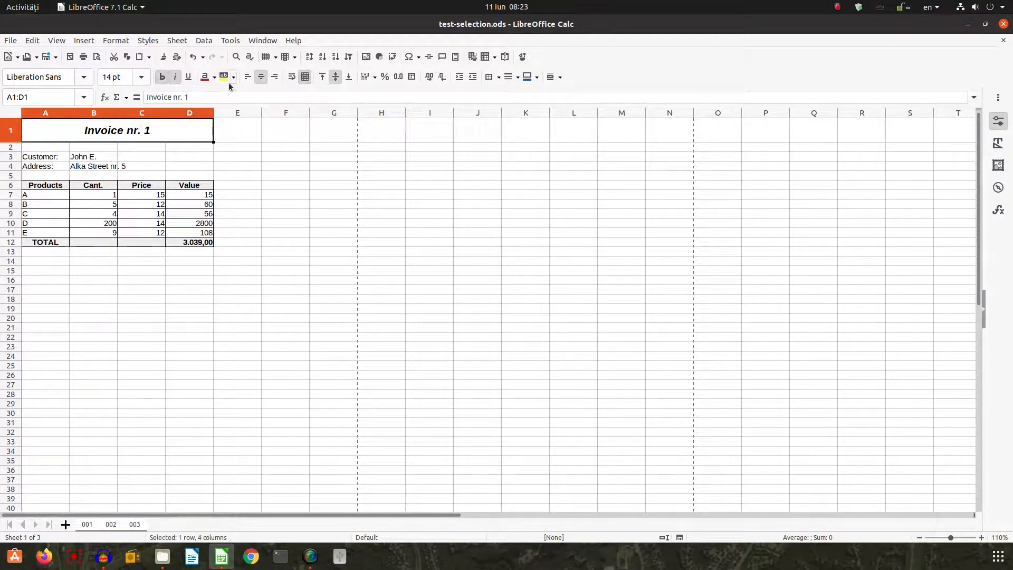
- Give the Invoice nr. 1 title a gray background and thick outline border, then check sheets 002 and 003
click(234, 76)
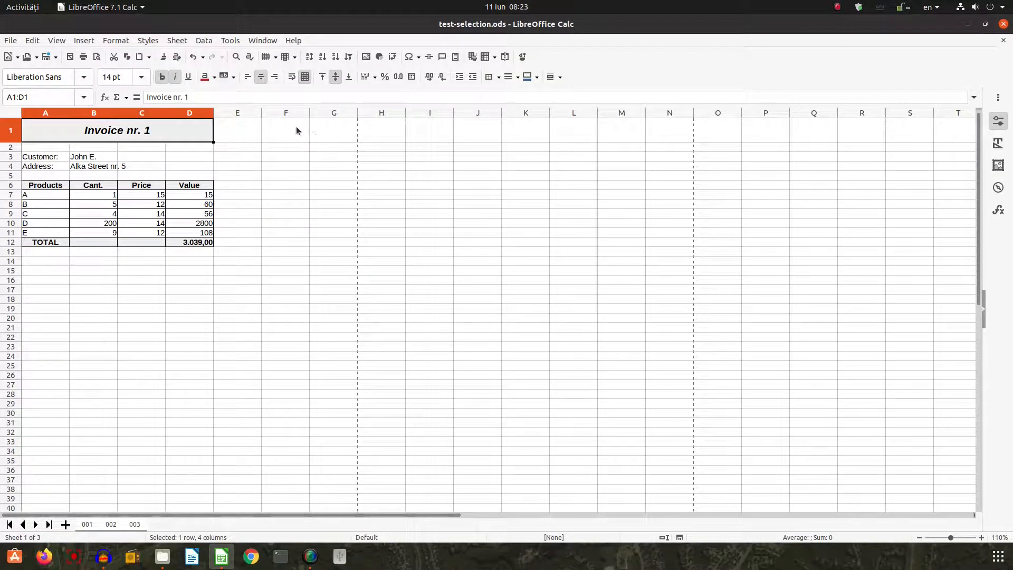
click(516, 77)
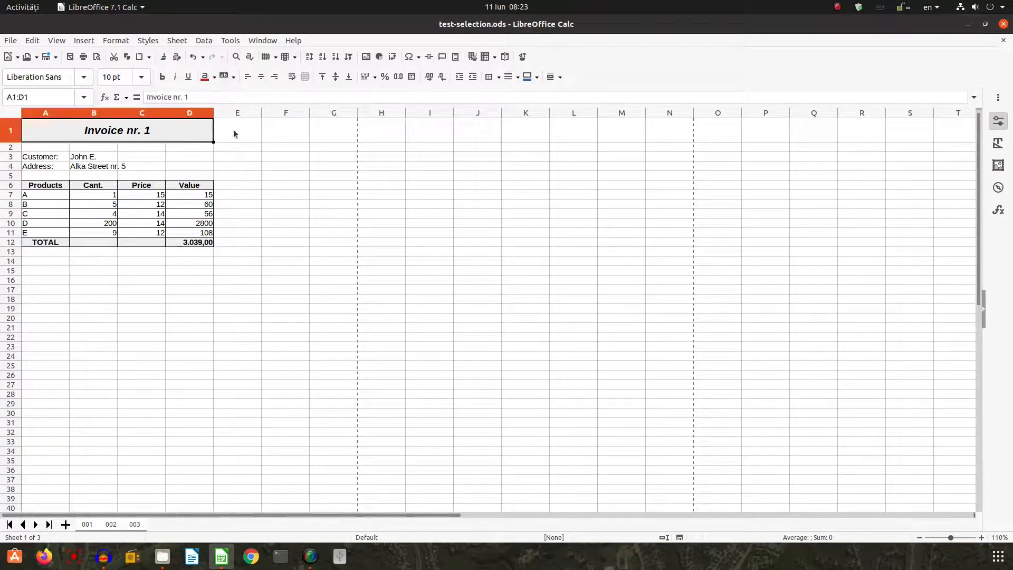
click(499, 76)
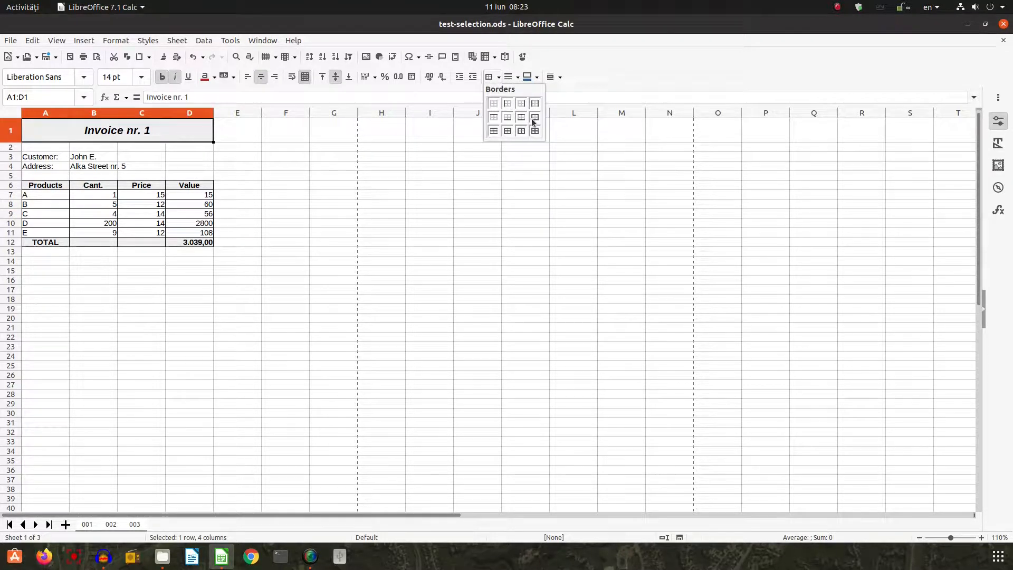
click(517, 77)
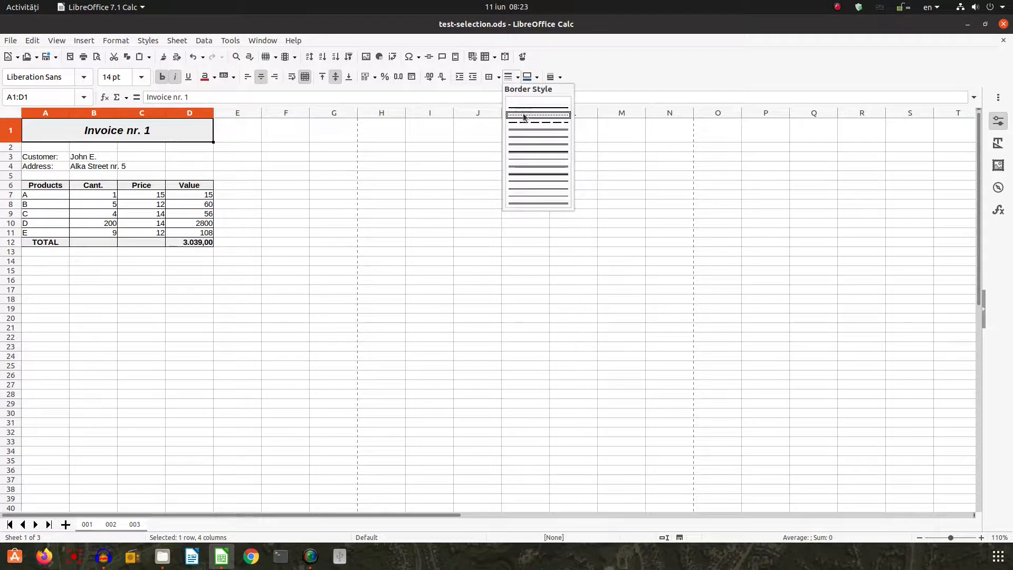
click(333, 184)
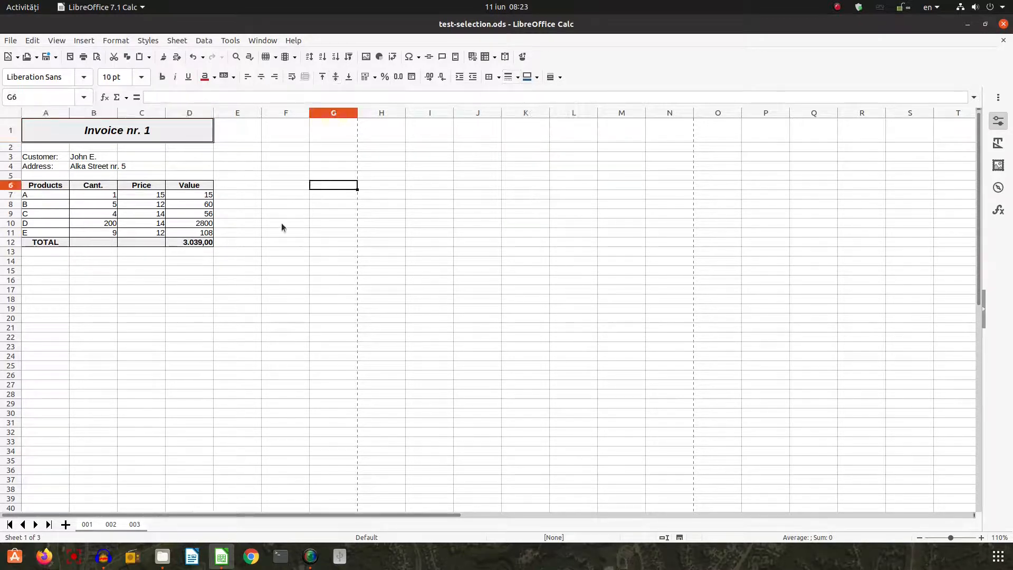
click(111, 524)
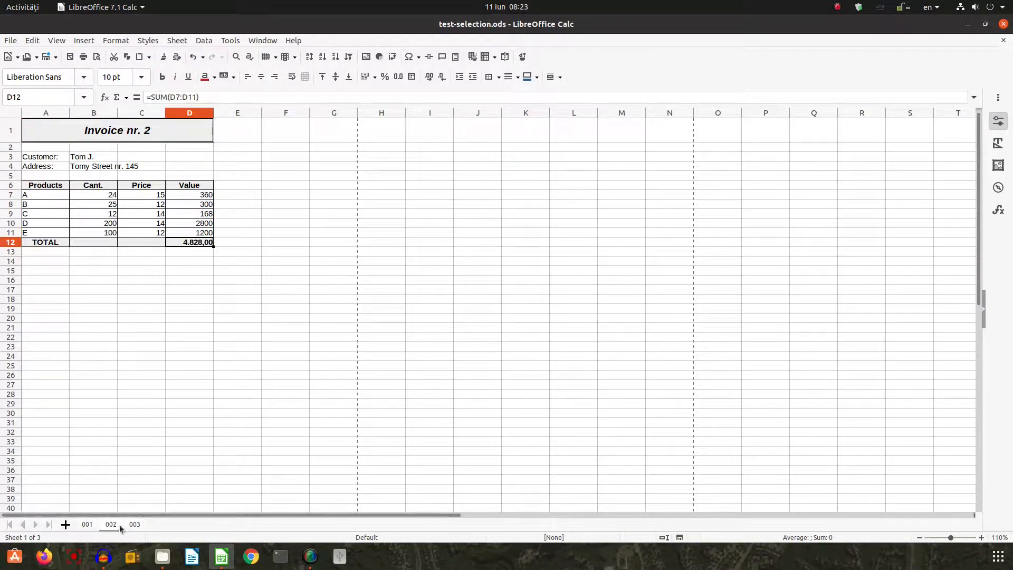
click(135, 524)
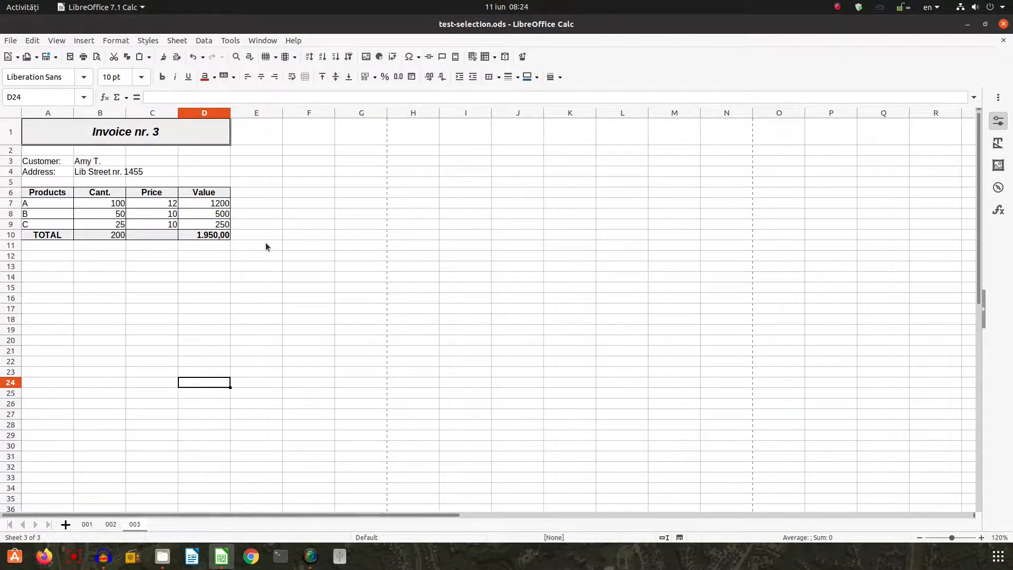
- Preview invoice 3 as a printed page, then view sheets 002, 001 and 003
click(97, 57)
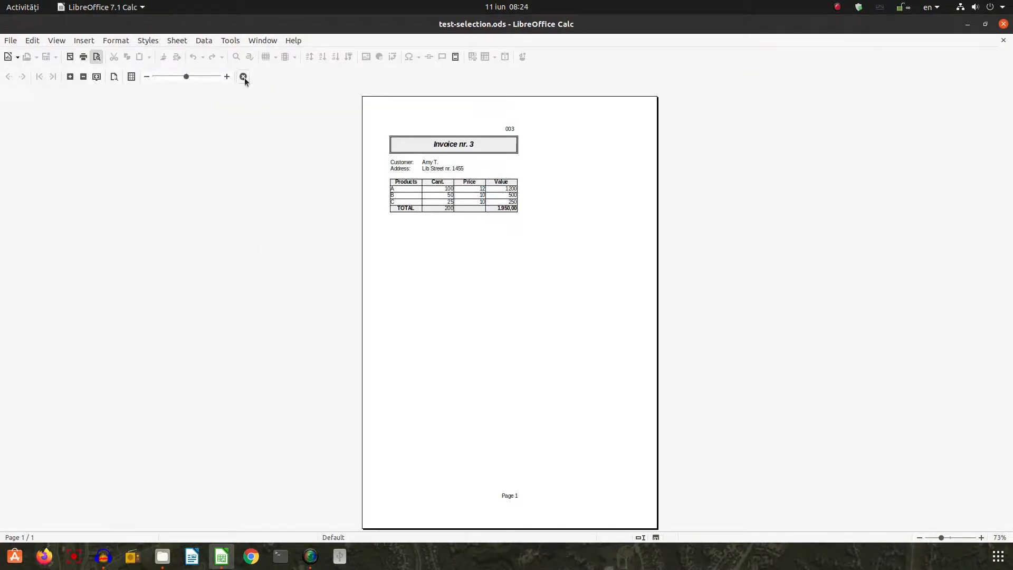
click(244, 76)
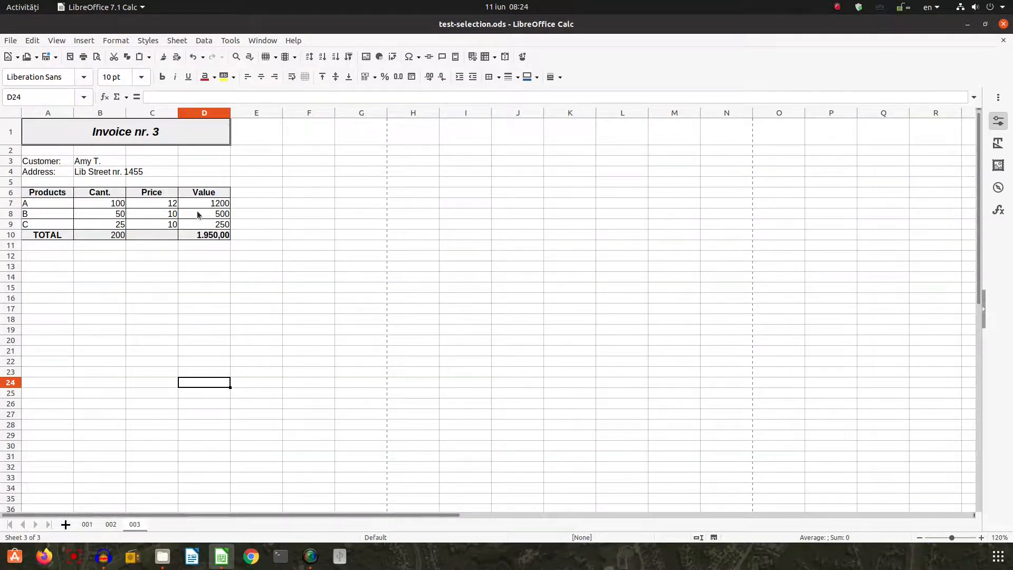
mouse_move(101, 214)
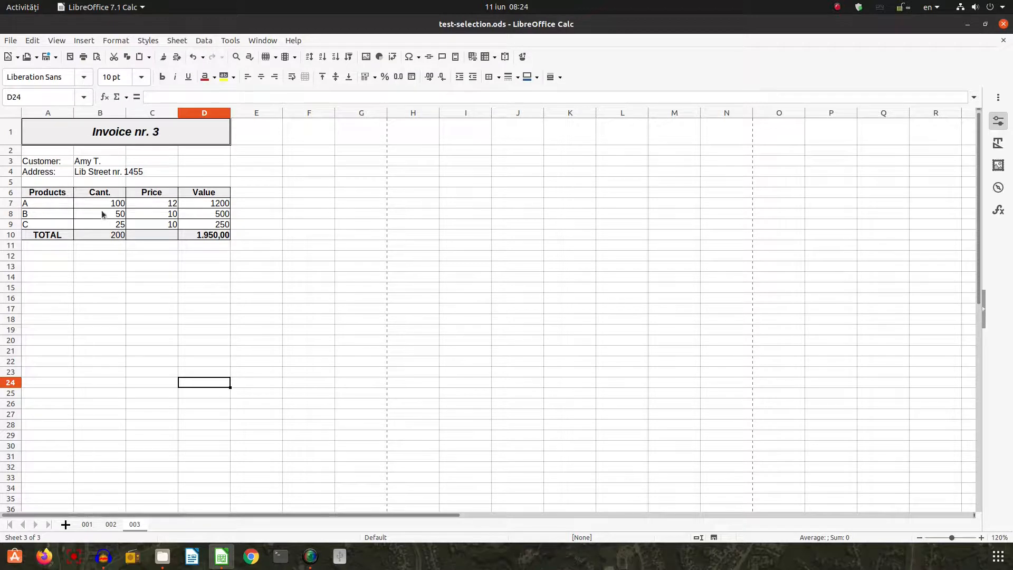
mouse_move(128, 223)
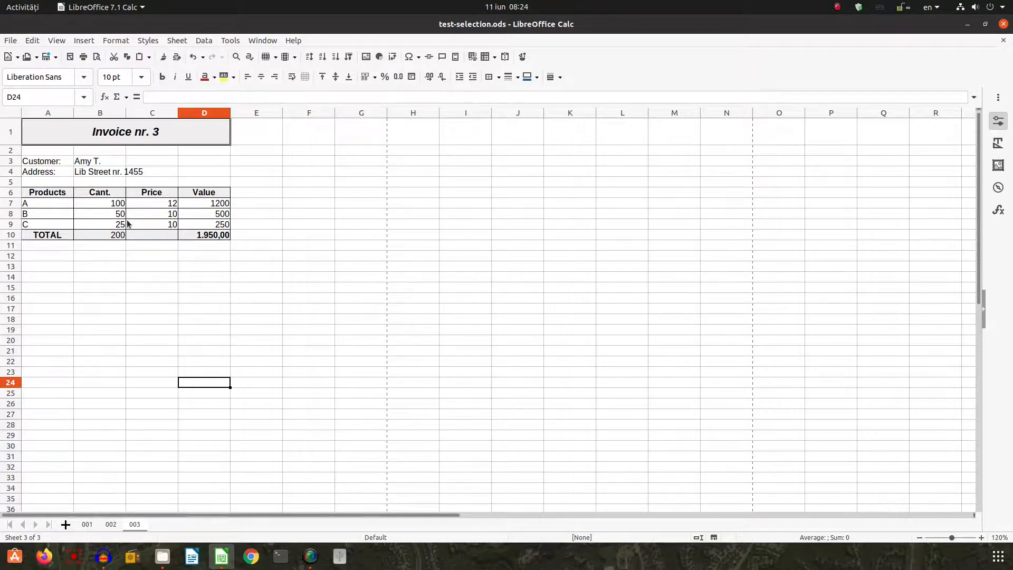
mouse_move(135, 228)
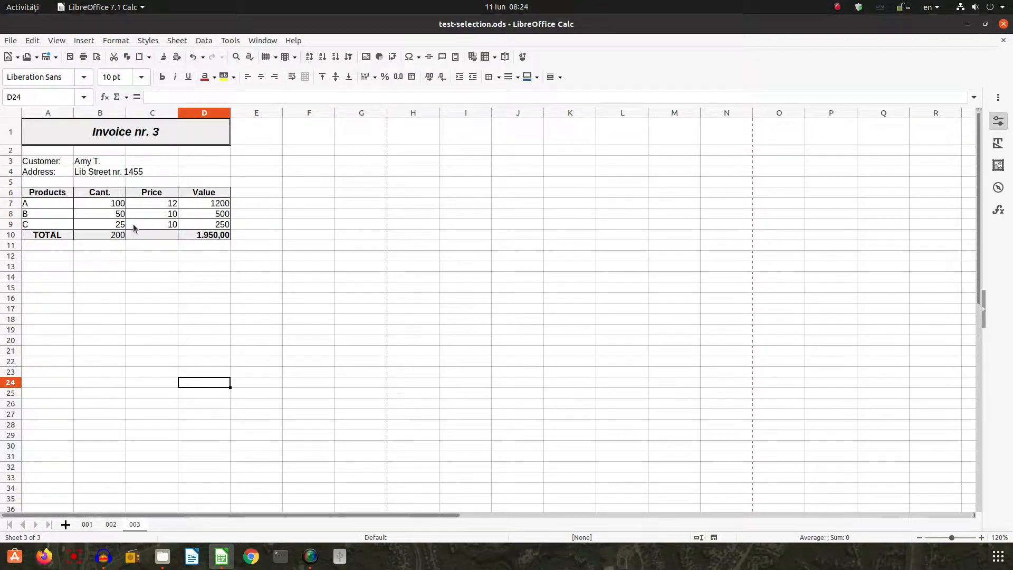
click(110, 524)
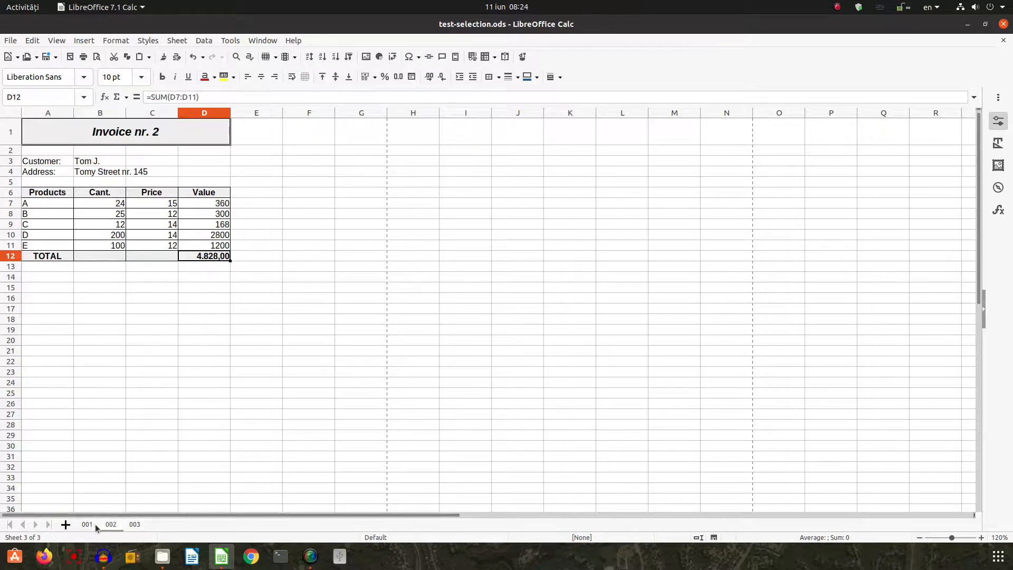
click(87, 524)
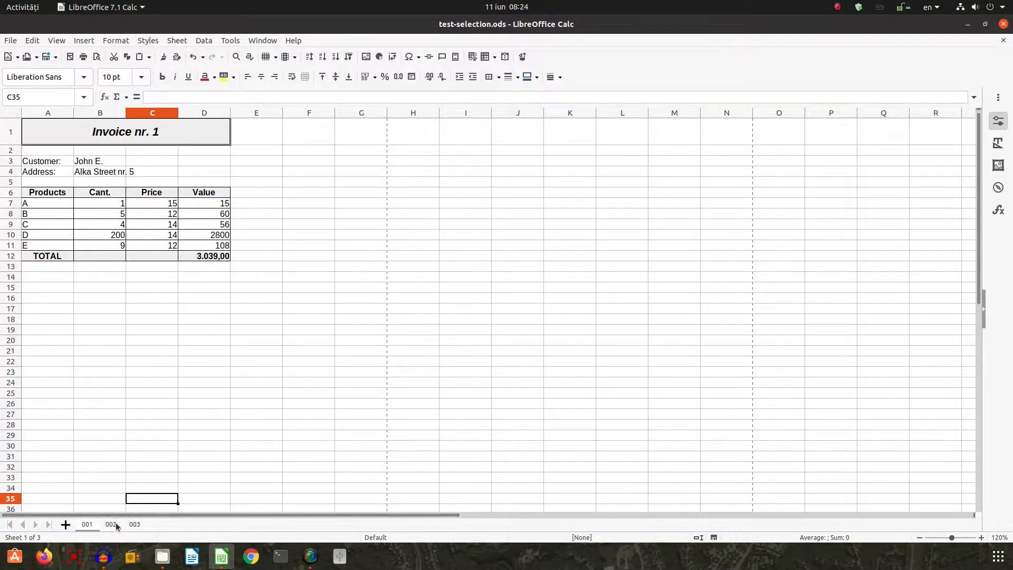
click(135, 524)
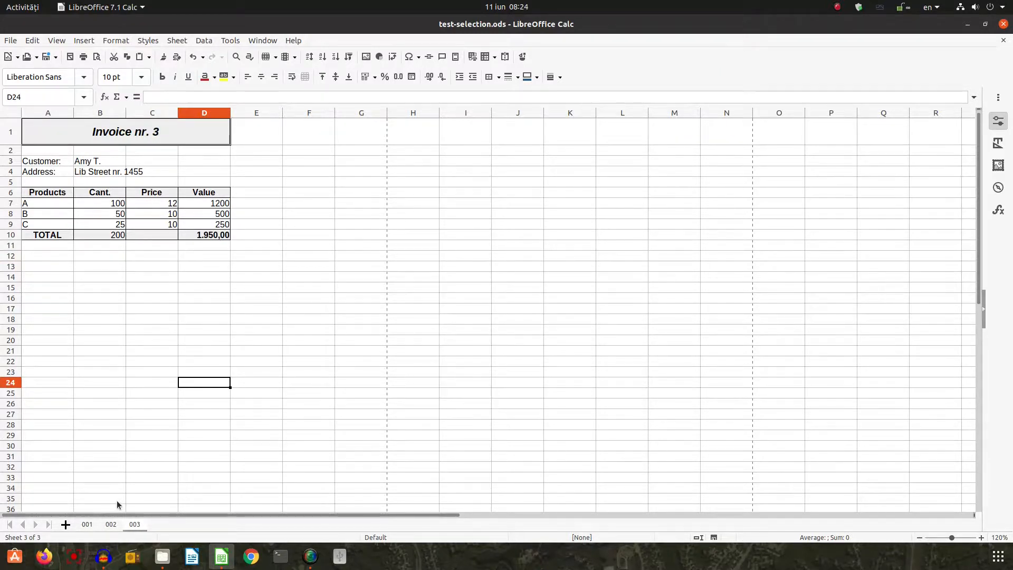
mouse_move(95, 522)
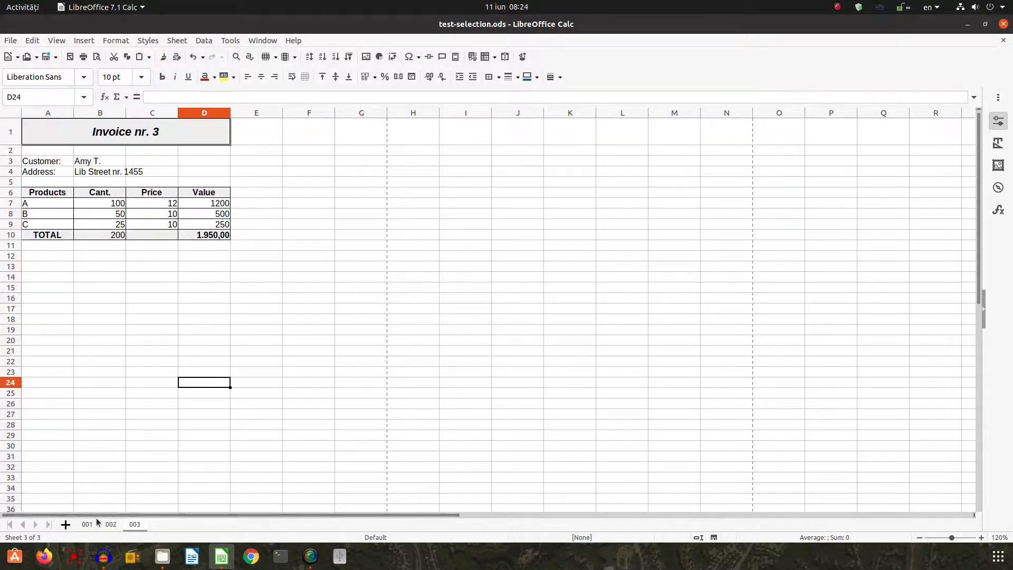
- Flip between sheets 001, 002 and 003, then show the About LibreOffice information
click(87, 524)
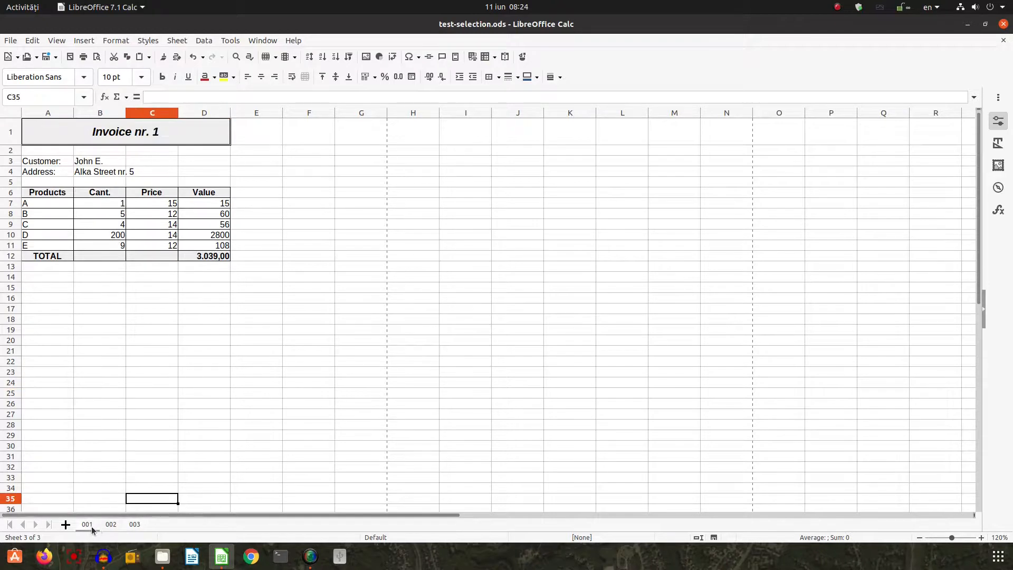
click(86, 524)
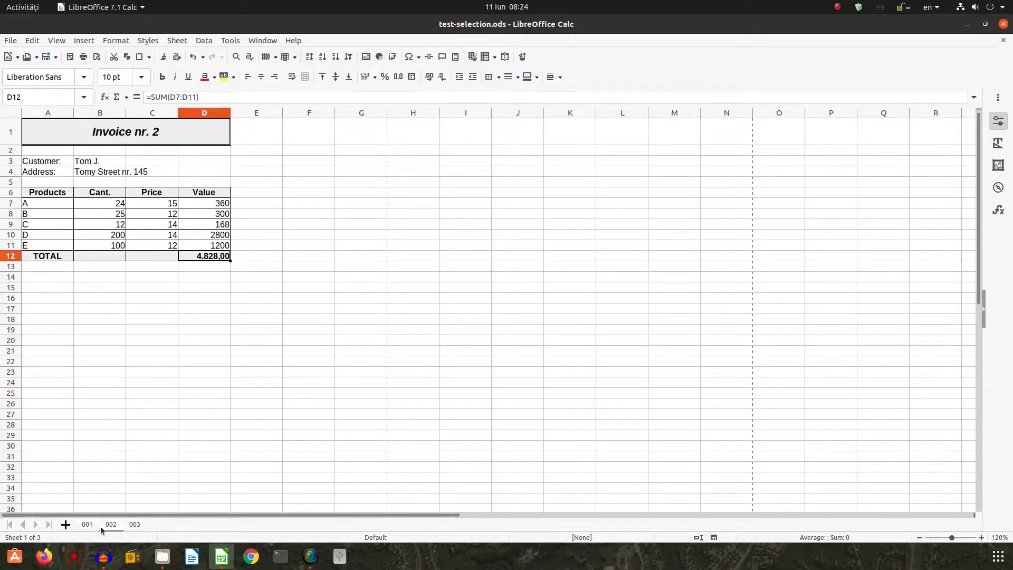
click(86, 524)
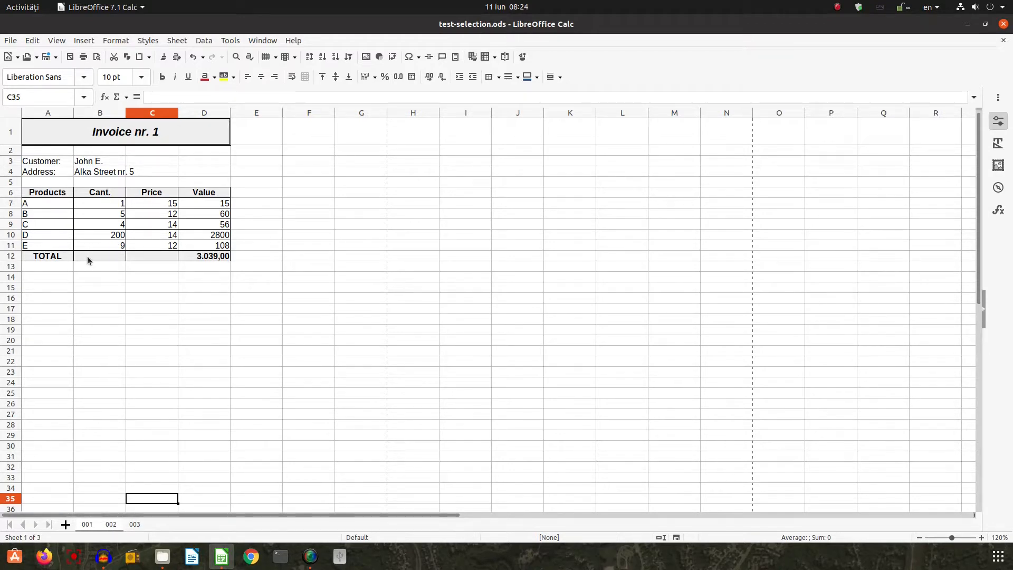
click(134, 524)
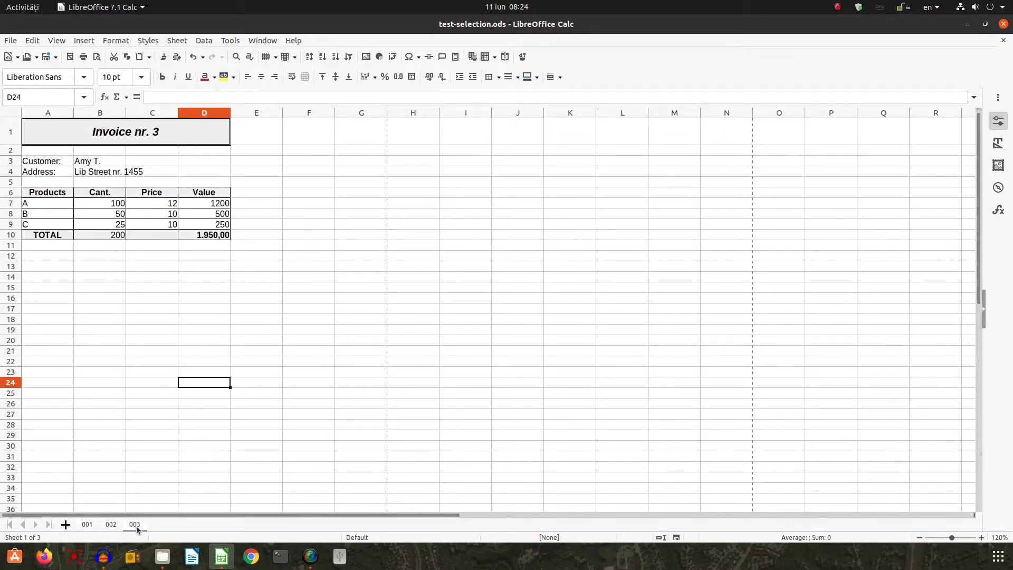
click(135, 524)
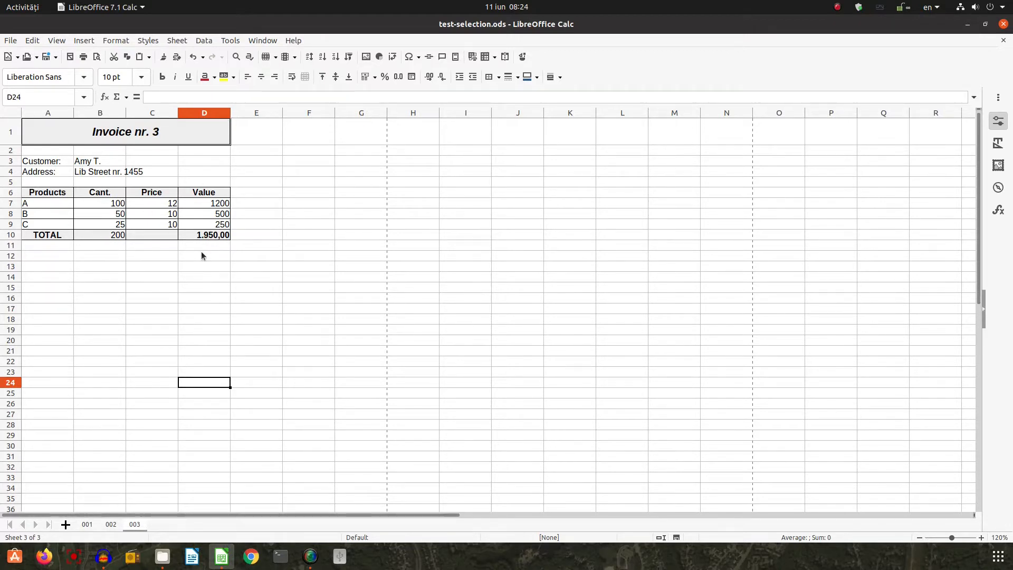
mouse_move(230, 241)
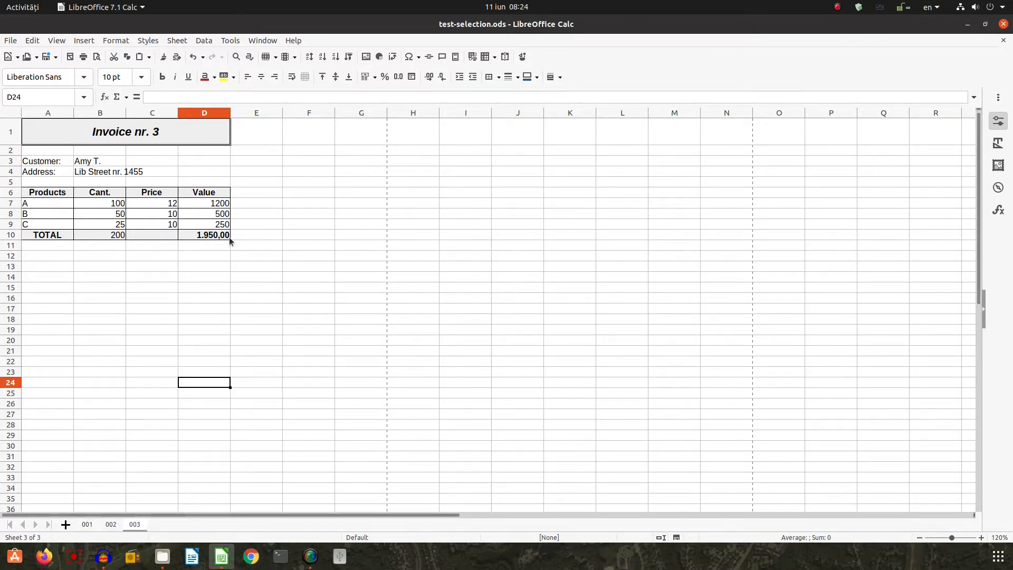
mouse_move(264, 230)
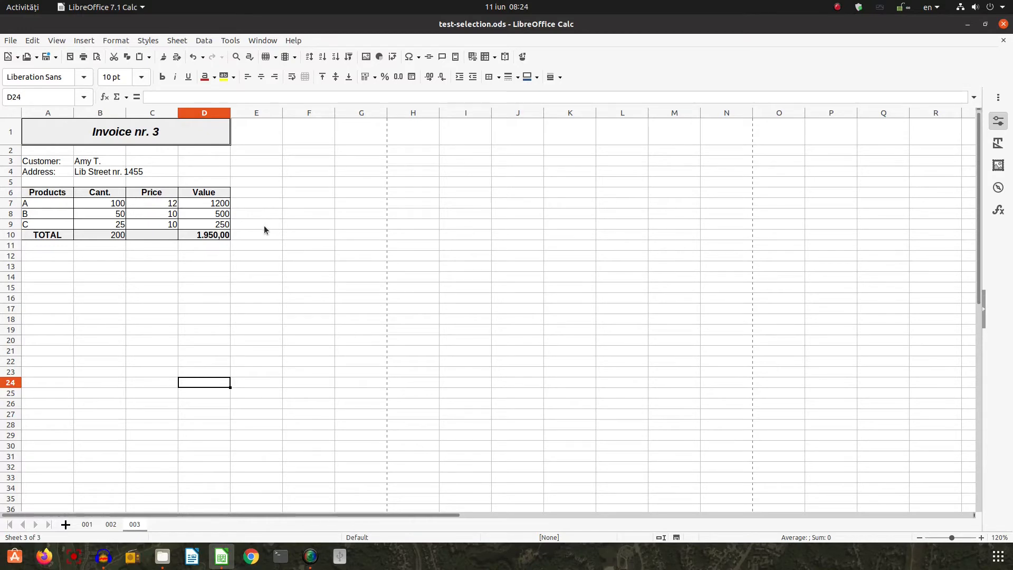
click(293, 40)
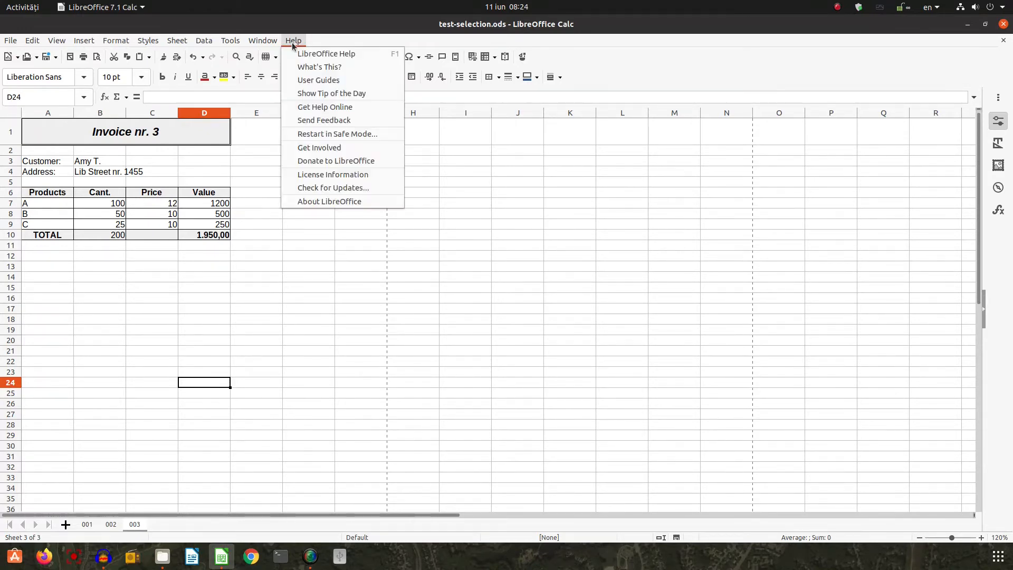
click(329, 201)
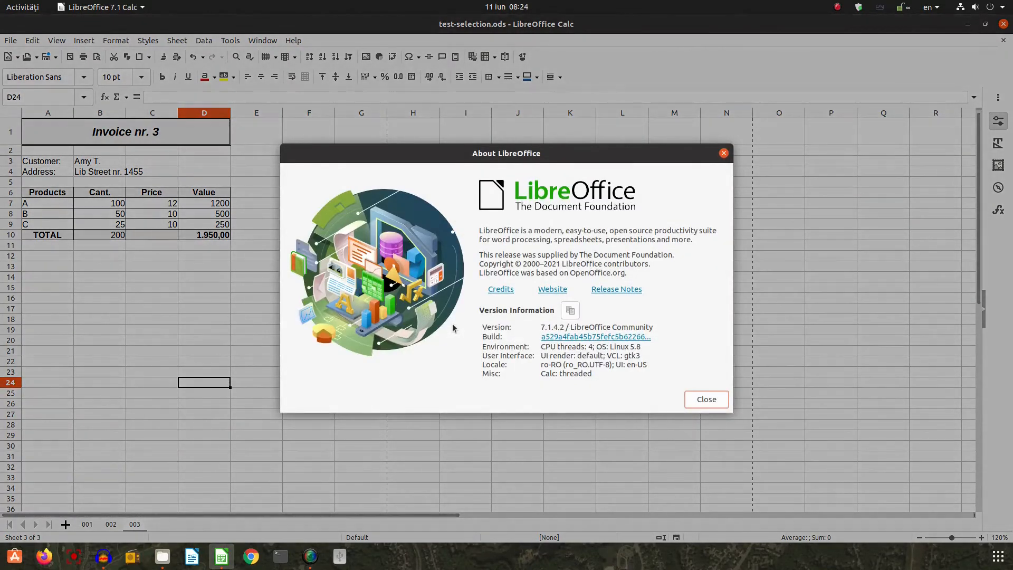